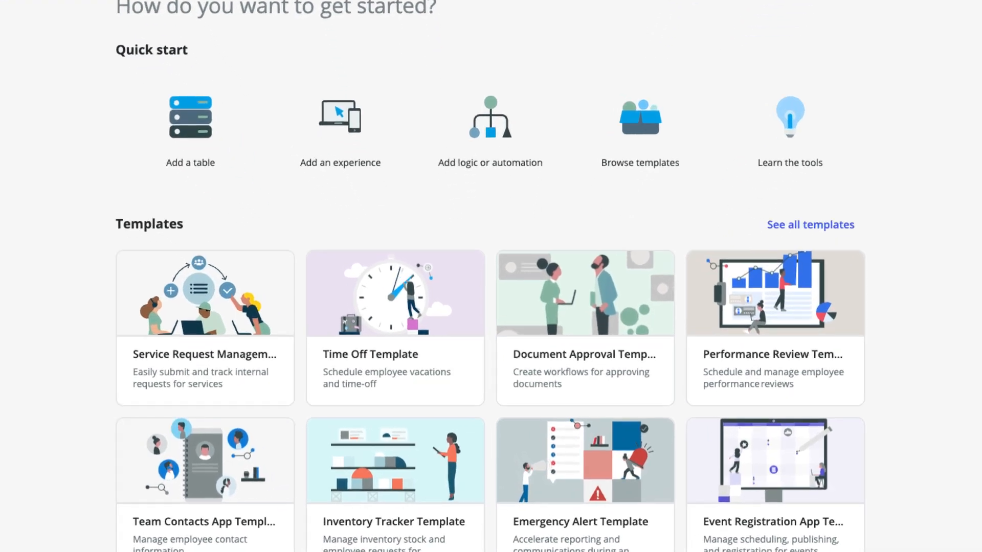
Step: Reach the Citizen Development application form under the IT service categories
{"action": "scroll", "scroll_direction": "down", "scroll_amount": 3}
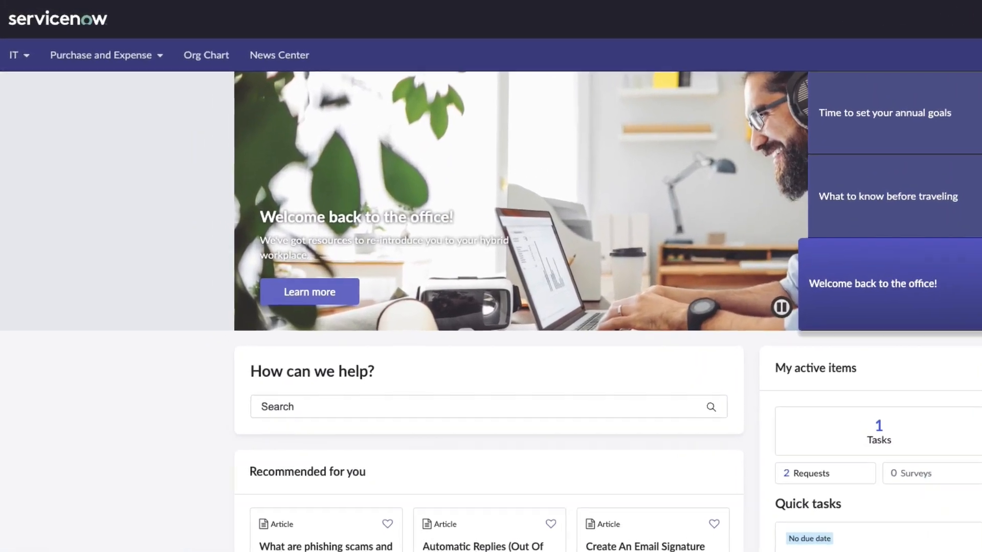
{"action": "left_click", "coordinate": [15, 55]}
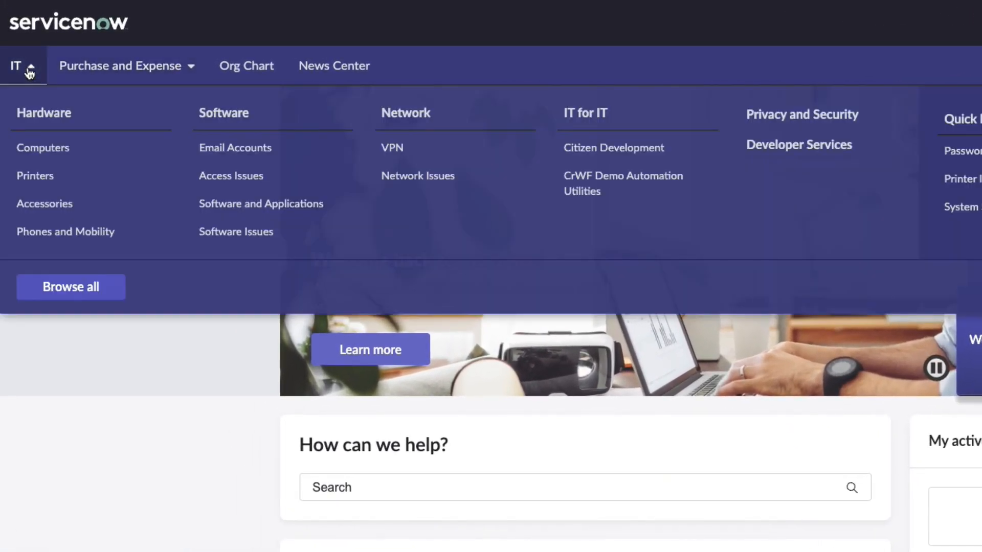
{"action": "mouse_move", "coordinate": [613, 147]}
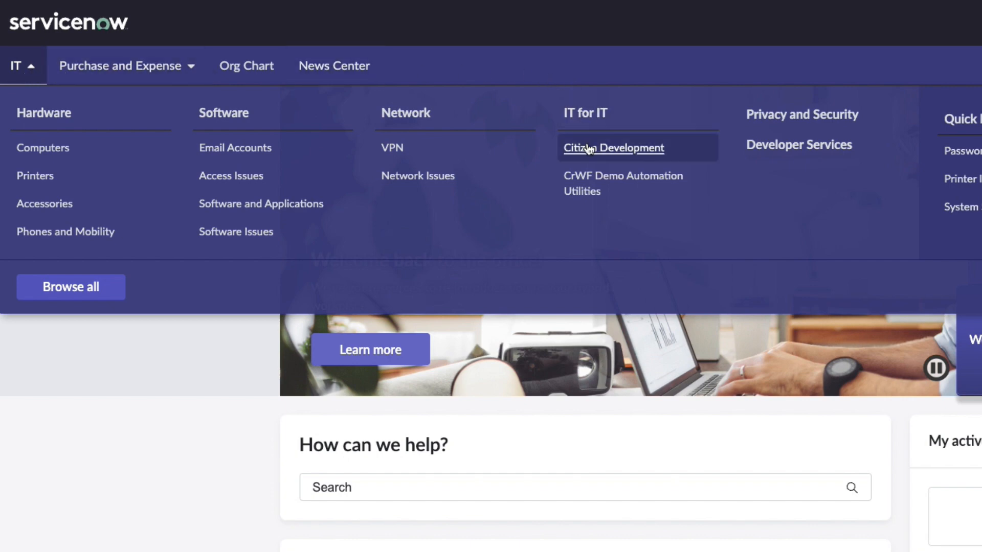
{"action": "left_click", "coordinate": [612, 148]}
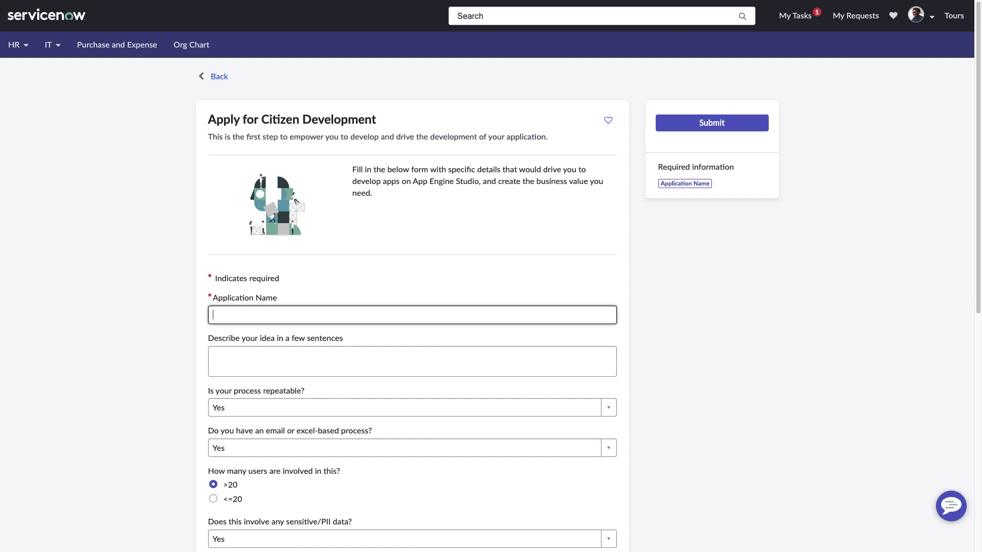
Step: Describe Content Review Pro as vetting marketing event content that needs manual review
{"action": "type", "text": "Marketing events require co"}
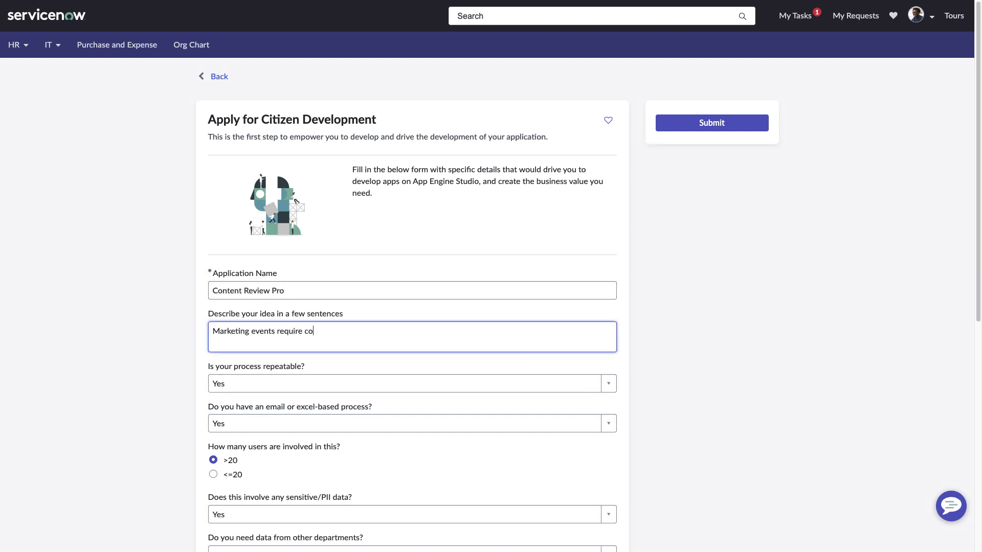
{"action": "type", "text": "ntent that needs to be vetted manually. This app will save time by automating some o"}
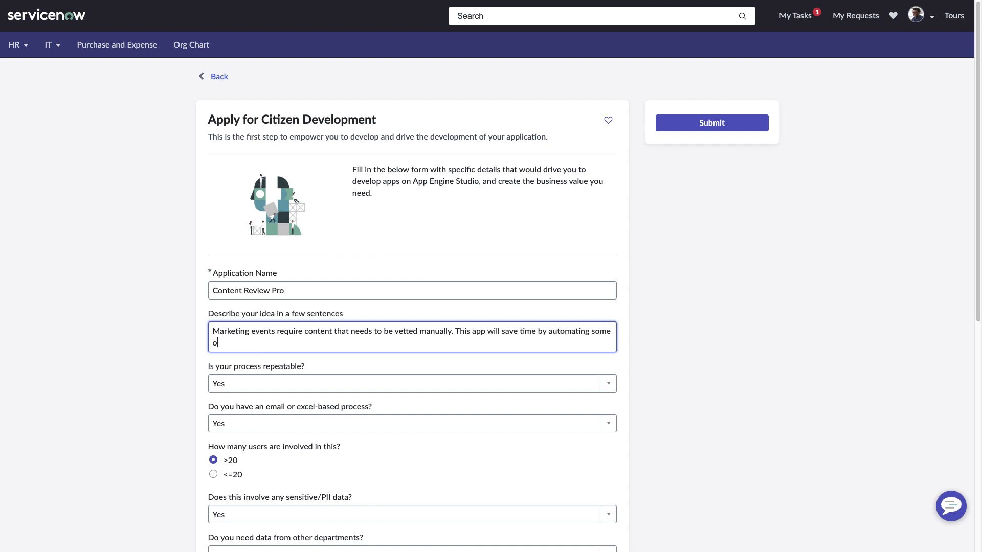
{"action": "type", "text": "f those processes."}
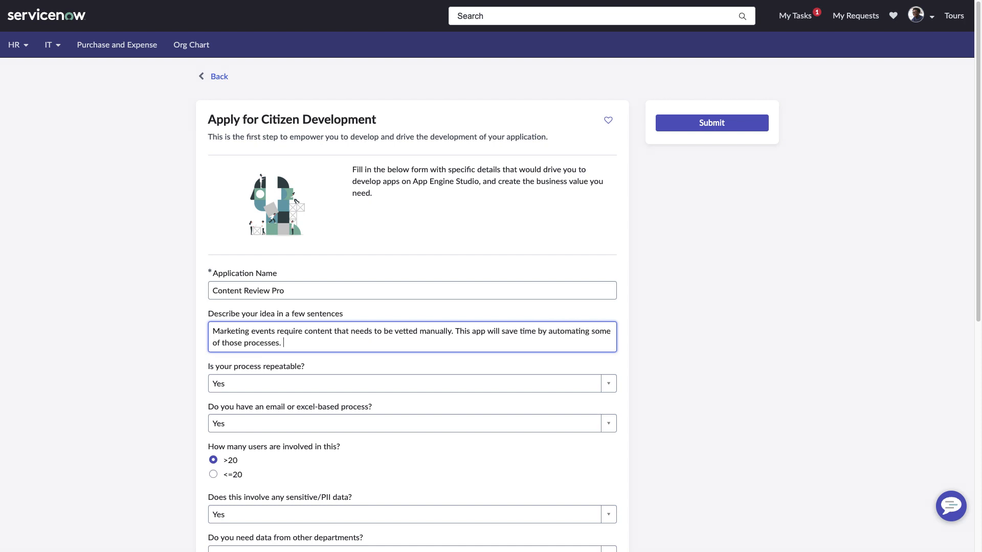
Step: Answer No to sensitive data, name Marketing Department as data users, and submit the application
{"action": "scroll", "scroll_direction": "down", "scroll_amount": 3}
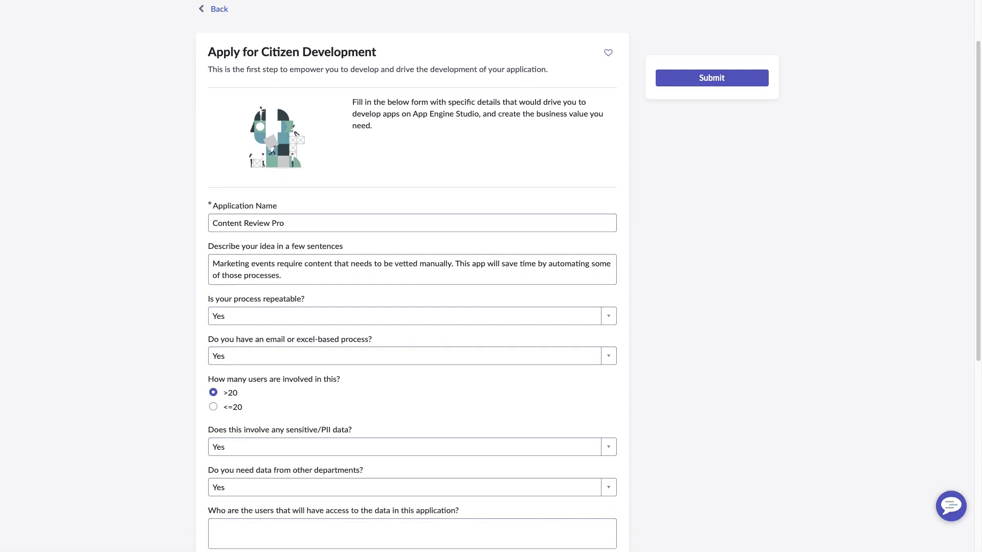
{"action": "left_click", "coordinate": [410, 447]}
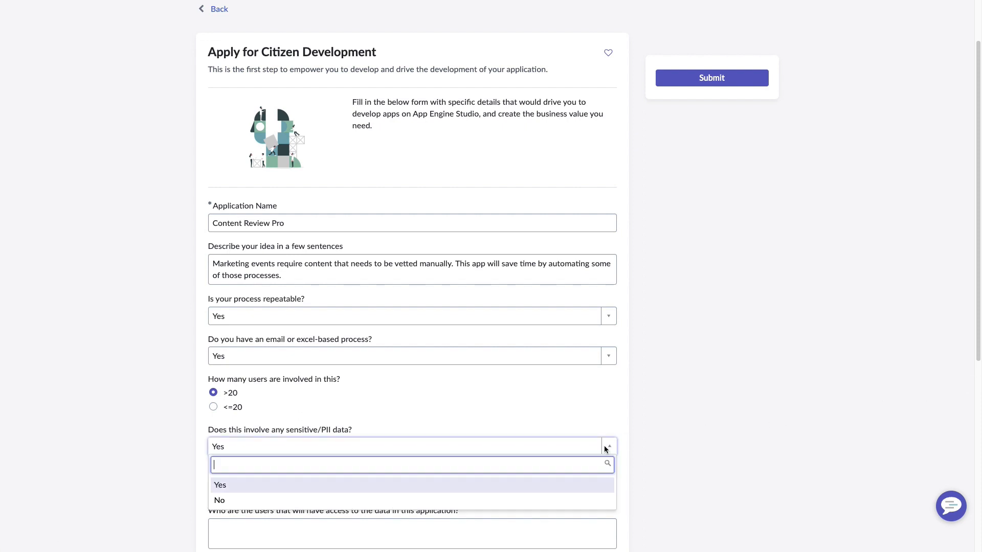
{"action": "left_click", "coordinate": [220, 500]}
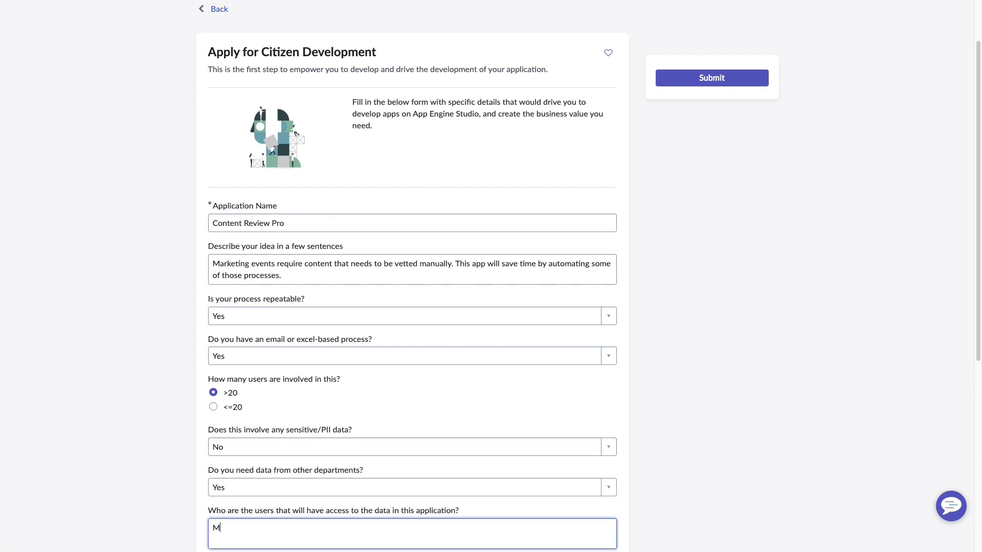
{"action": "type", "text": "arketing Department."}
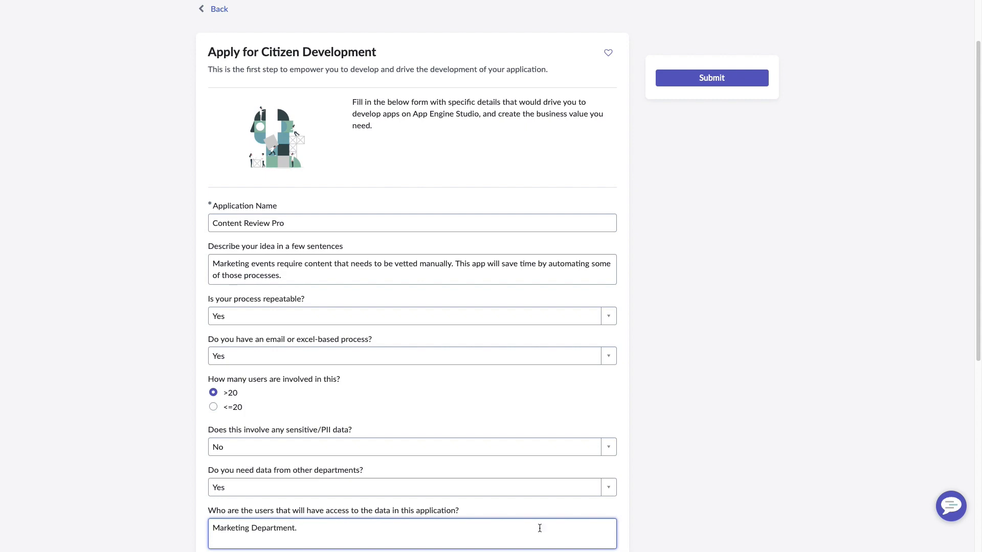
{"action": "left_click", "coordinate": [710, 77]}
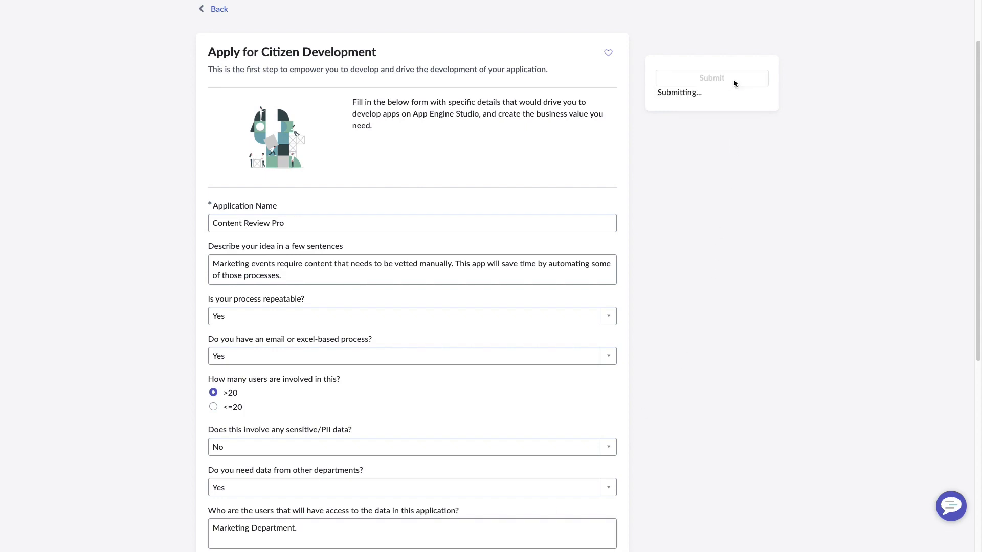
Step: Review the Overview dashboard, custom apps lifecycle, and the Developers list of 30 custom app developers
{"action": "left_click", "coordinate": [711, 78]}
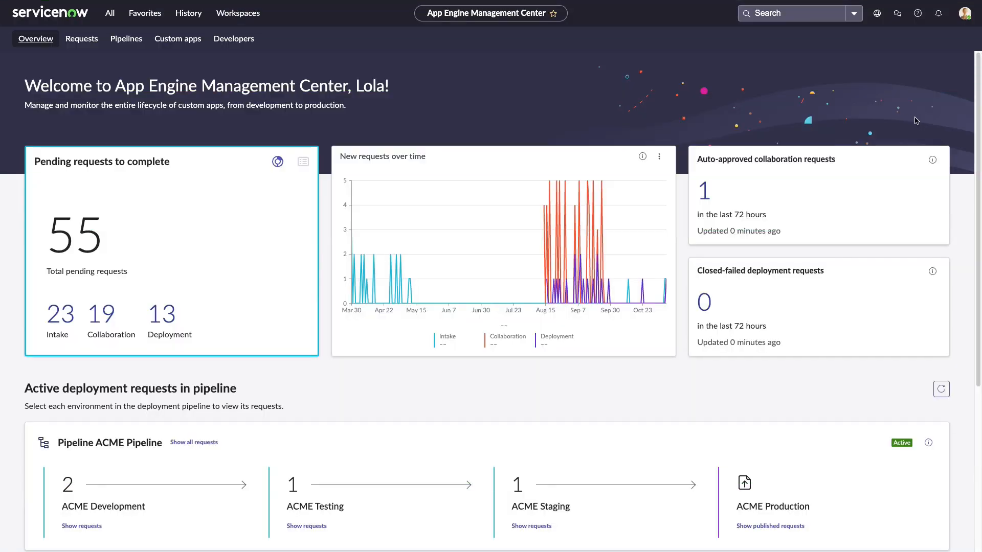
{"action": "mouse_move", "coordinate": [937, 124]}
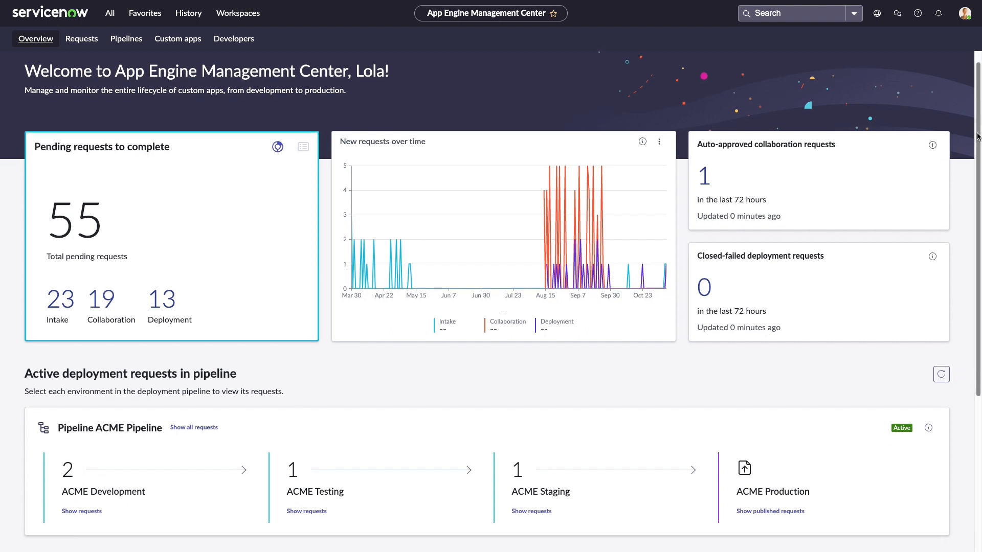
{"action": "scroll", "scroll_direction": "down", "scroll_amount": 3}
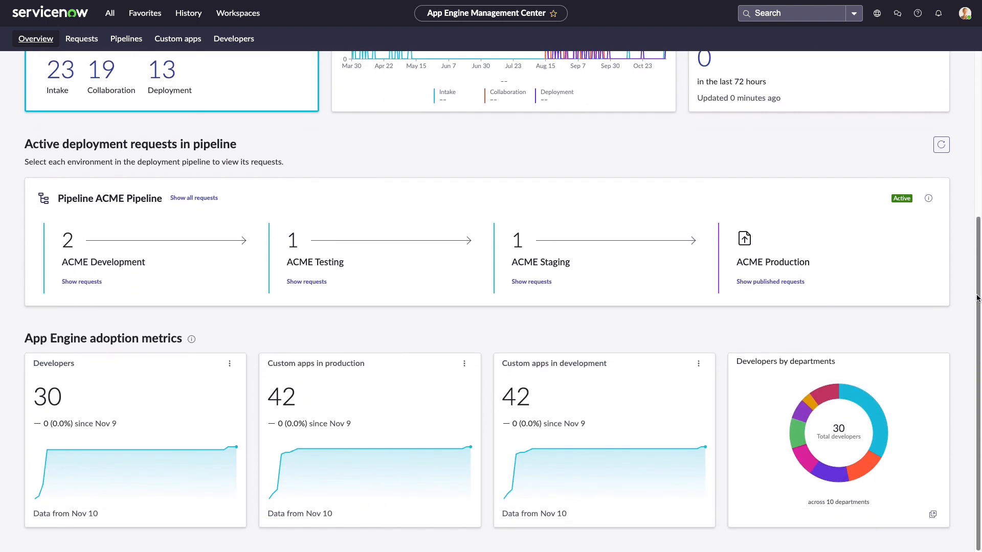
{"action": "left_click", "coordinate": [176, 38]}
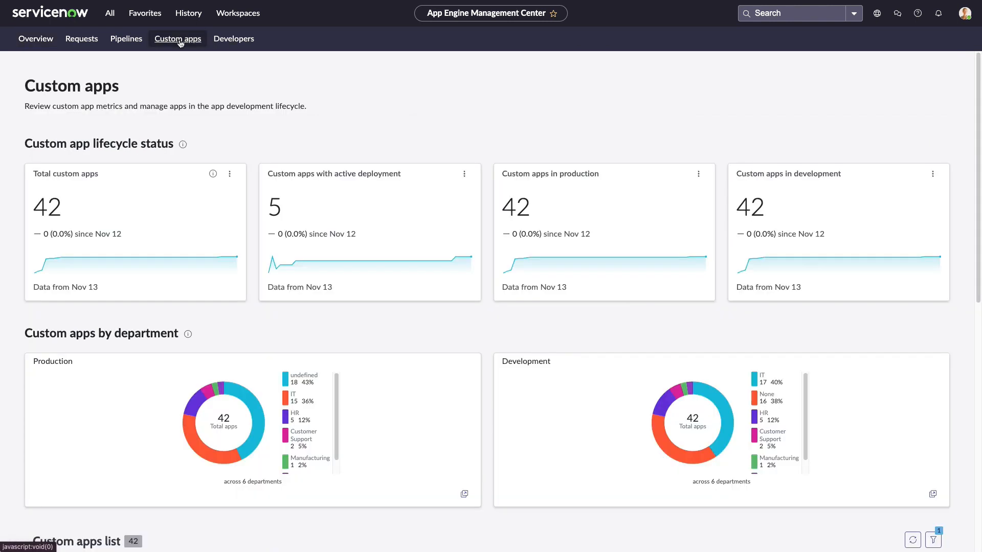
{"action": "mouse_move", "coordinate": [191, 57]}
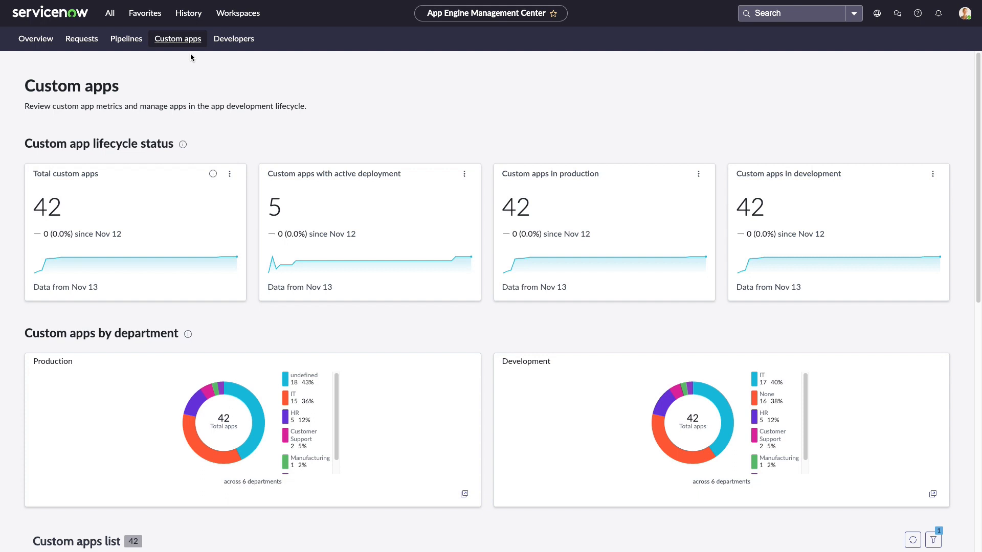
{"action": "left_click", "coordinate": [233, 38]}
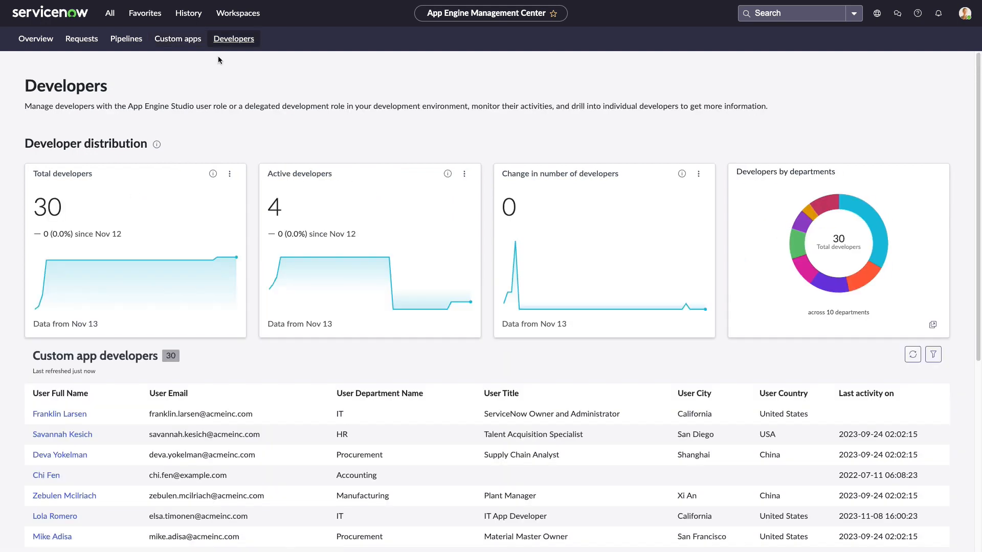
{"action": "left_click", "coordinate": [35, 39]}
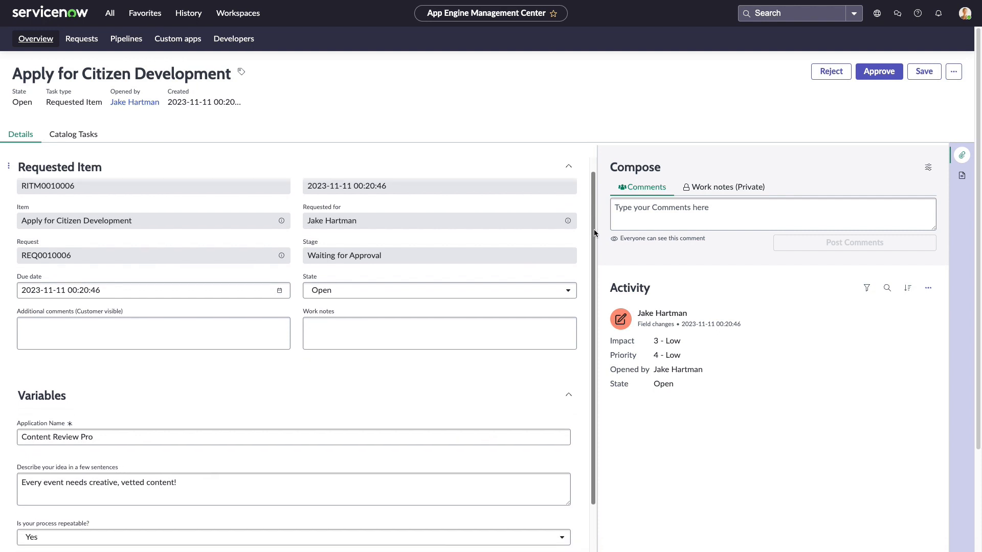
Step: Grant Create/edit applications (AES User Group) permission, approve the request, and follow the email to App Engine Studio
{"action": "scroll", "scroll_direction": "down", "scroll_amount": 3}
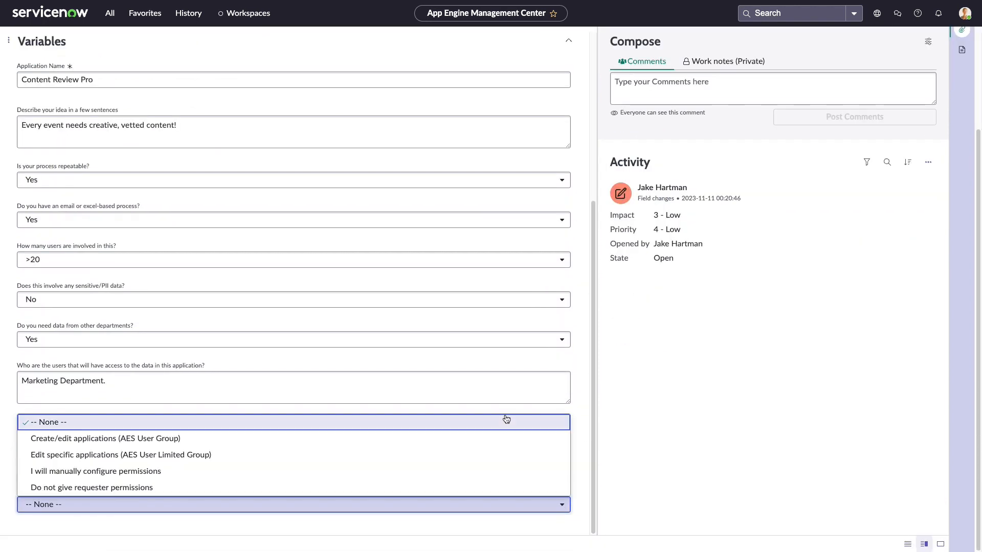
{"action": "left_click", "coordinate": [105, 437]}
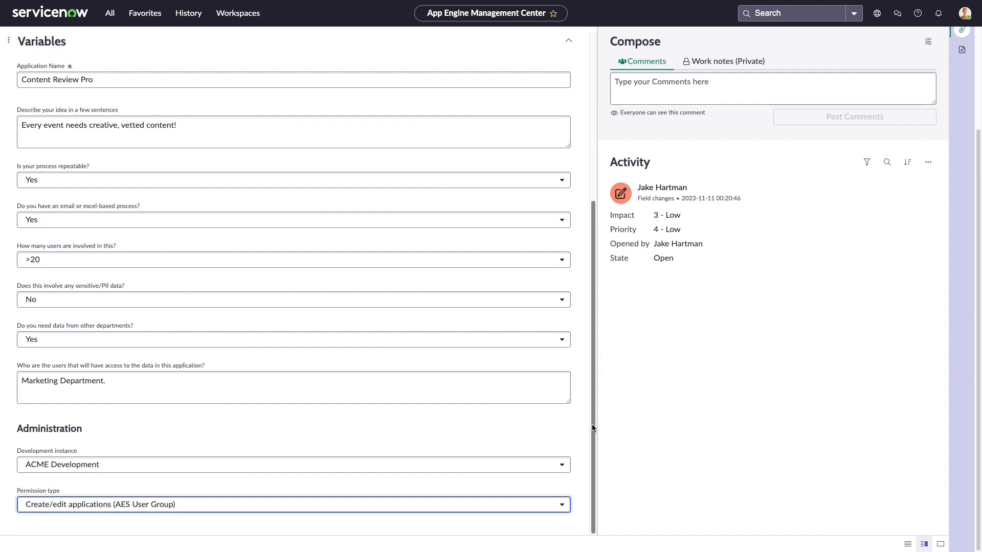
{"action": "scroll", "scroll_direction": "up", "scroll_amount": 3}
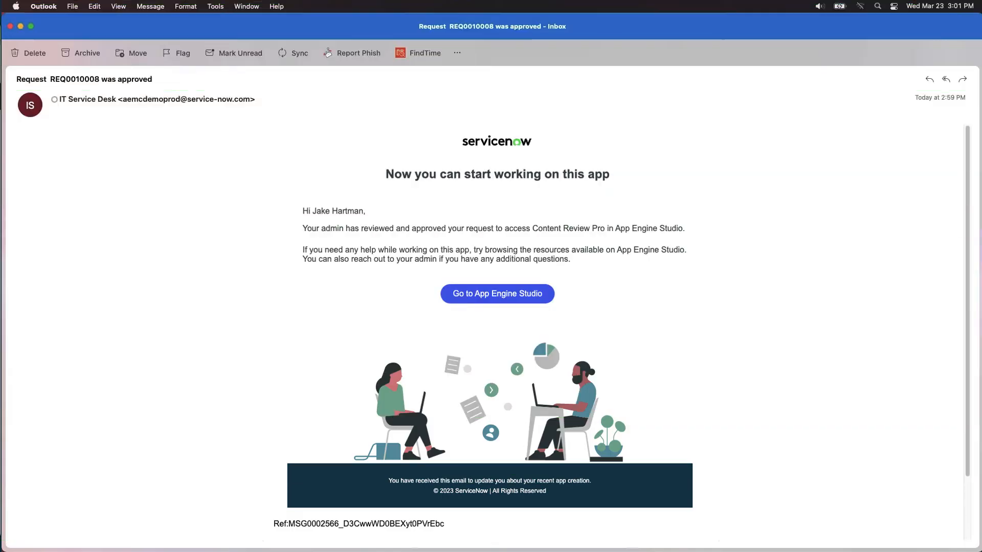
{"action": "left_click", "coordinate": [497, 293]}
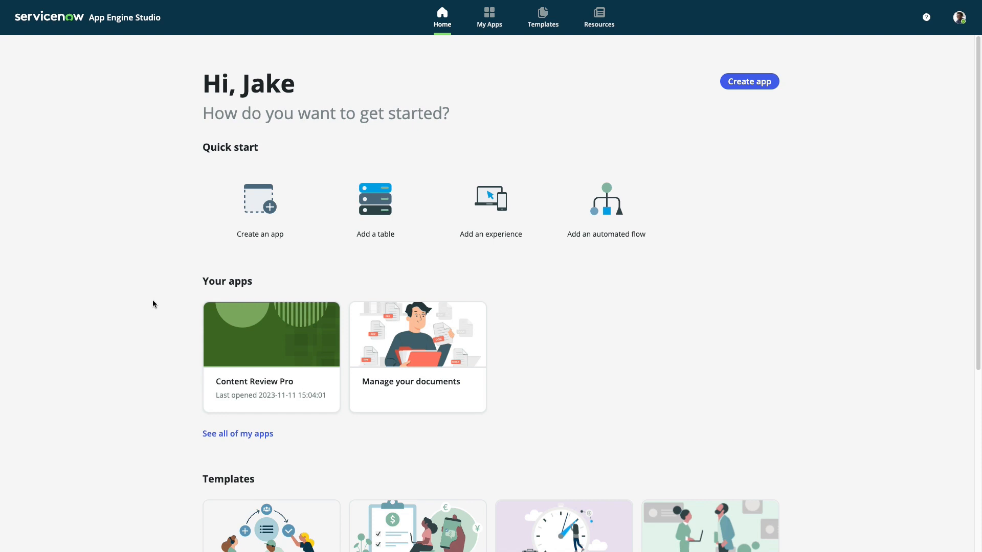
Step: Browse Content Review Pro's data, filtered_content form and Add experience, returning to App Home
{"action": "left_click", "coordinate": [489, 13]}
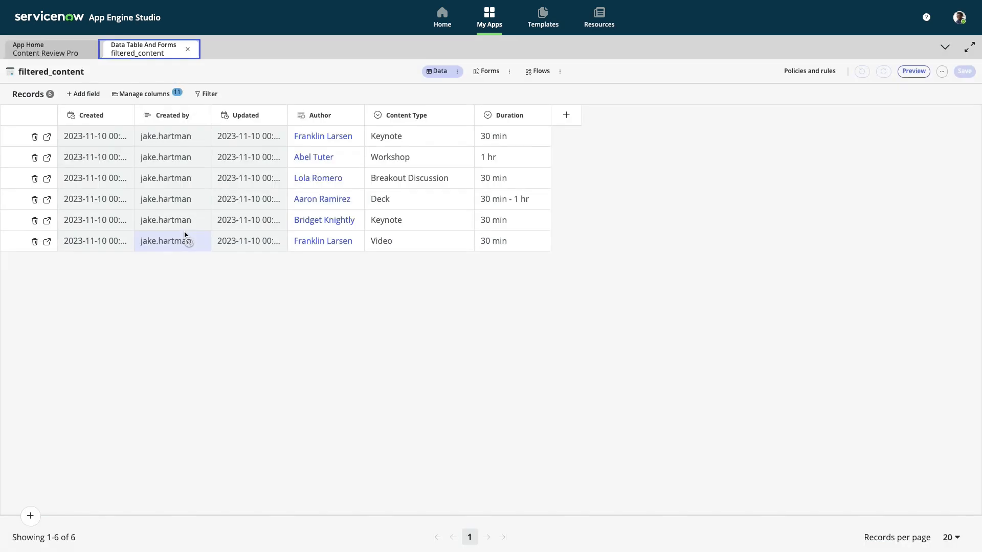
{"action": "left_click", "coordinate": [489, 70]}
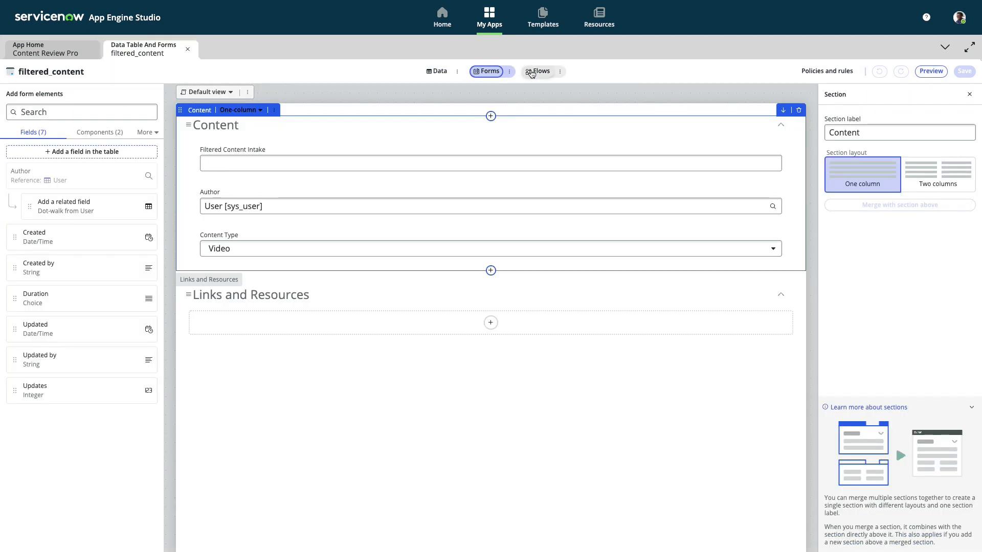
{"action": "left_click", "coordinate": [539, 71]}
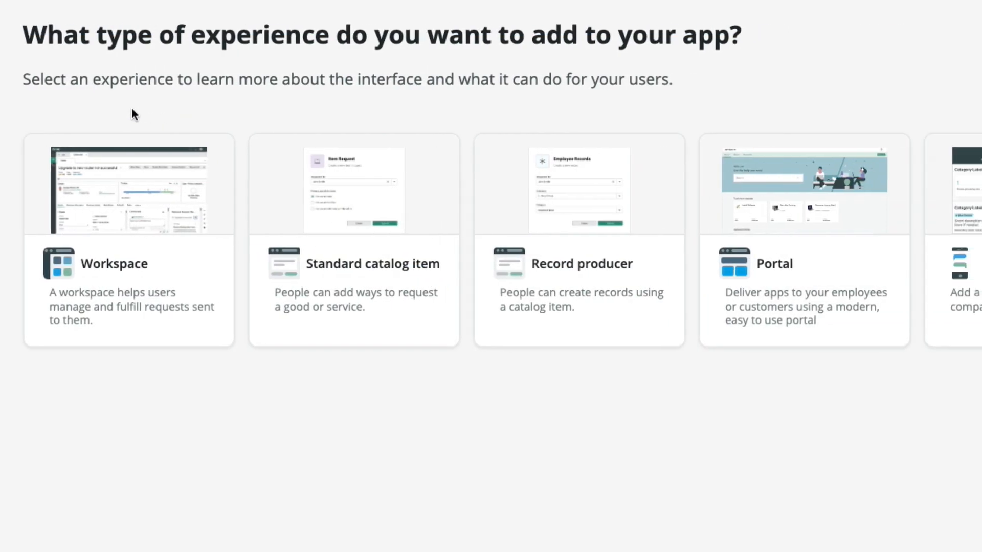
{"action": "scroll", "scroll_direction": "right", "scroll_amount": 3}
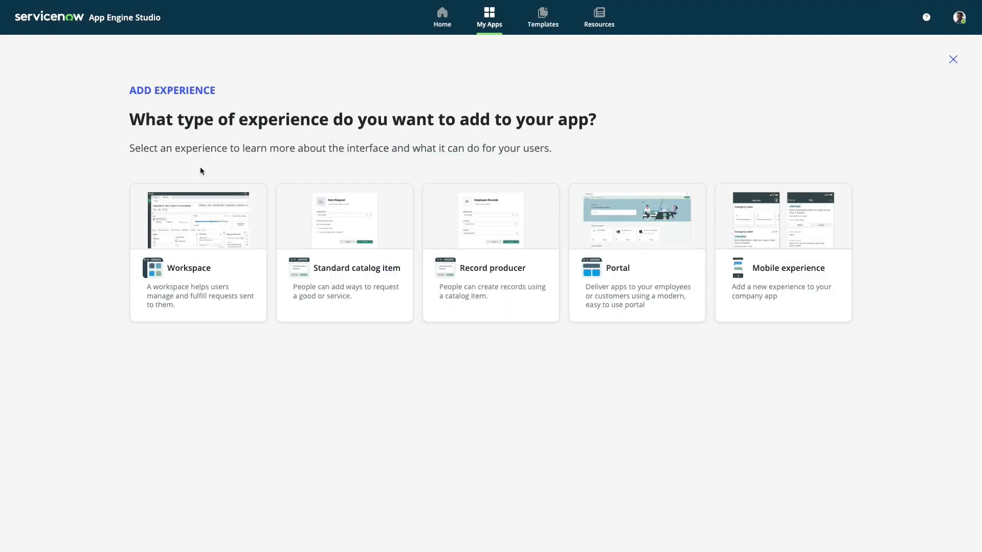
{"action": "left_click", "coordinate": [952, 59]}
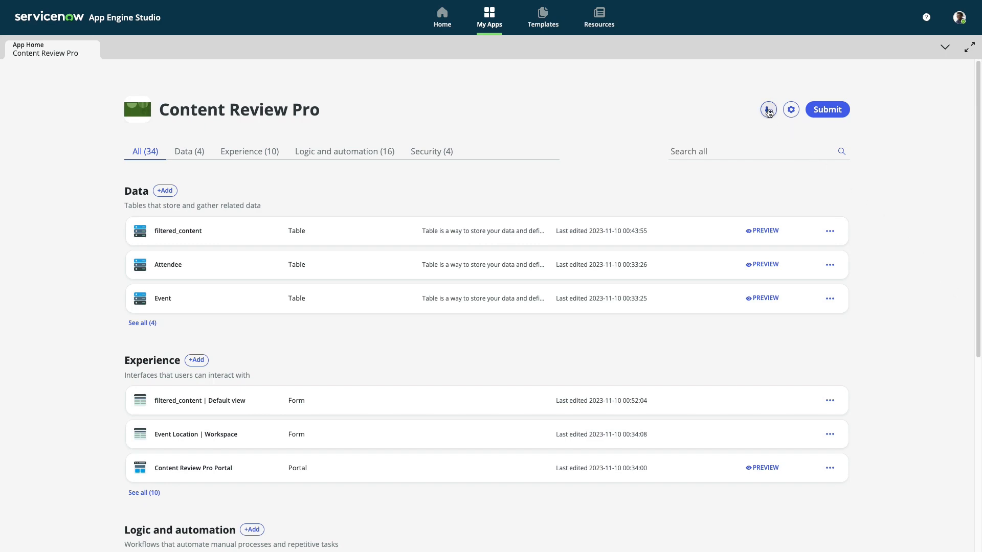
{"action": "left_click", "coordinate": [767, 109]}
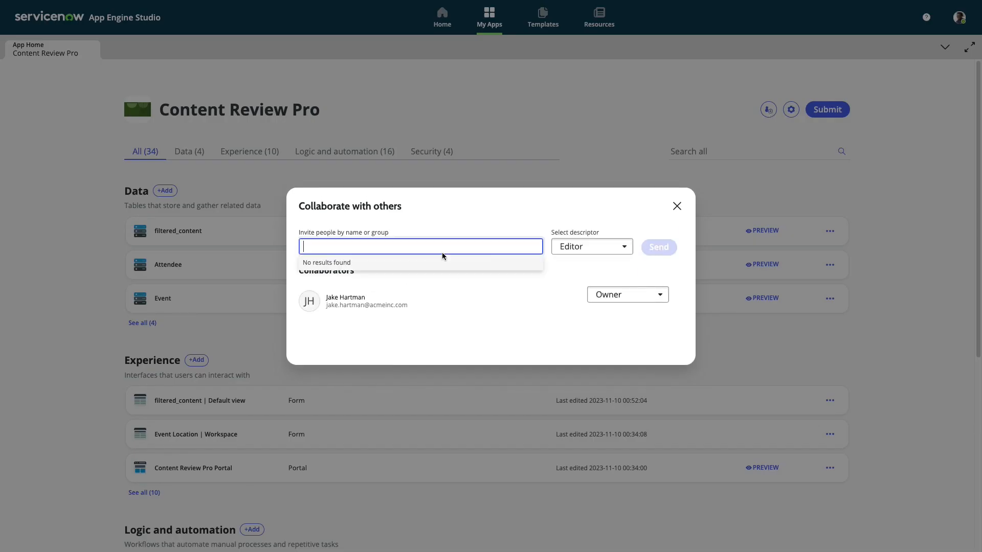
{"action": "type", "text": "frank"}
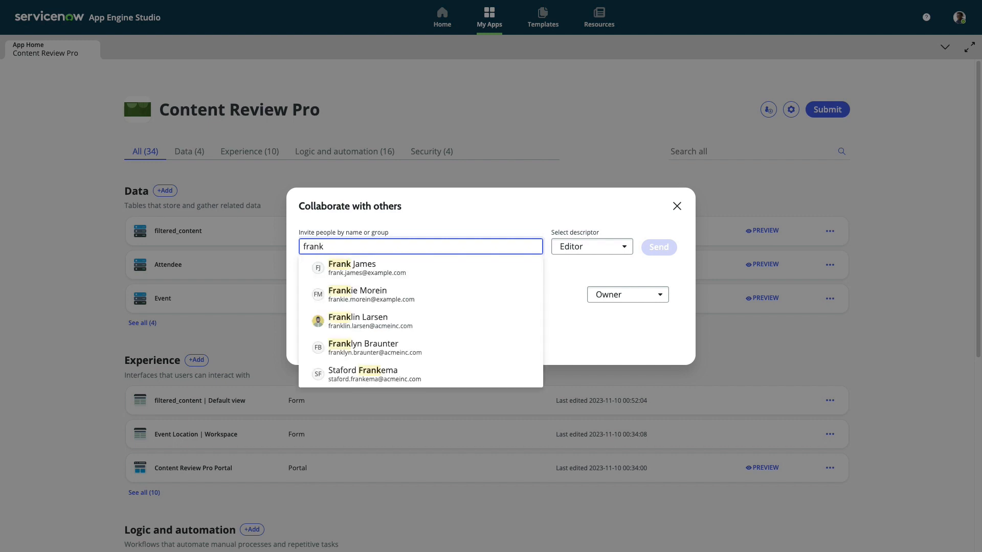
{"action": "left_click", "coordinate": [357, 321]}
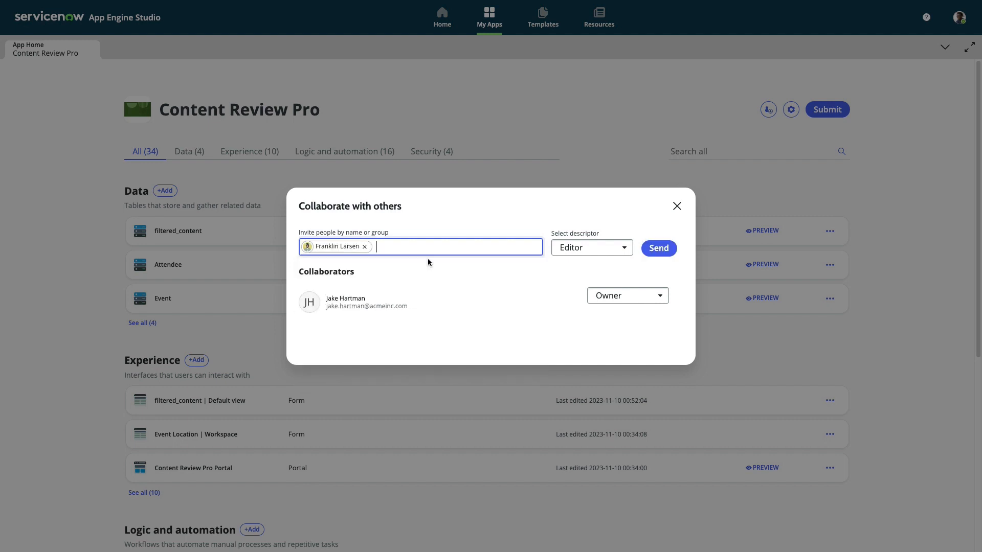
{"action": "left_click", "coordinate": [589, 247]}
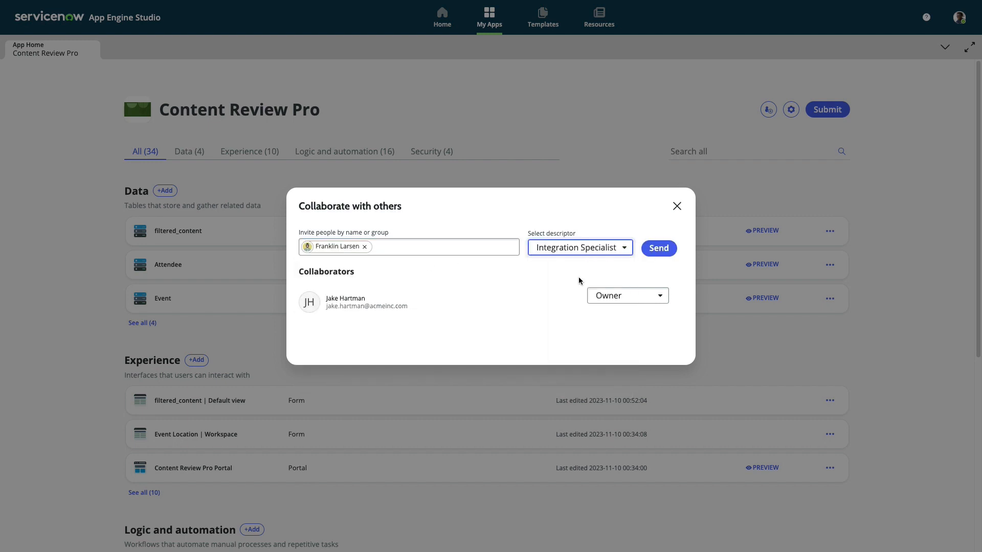
{"action": "left_click", "coordinate": [658, 248]}
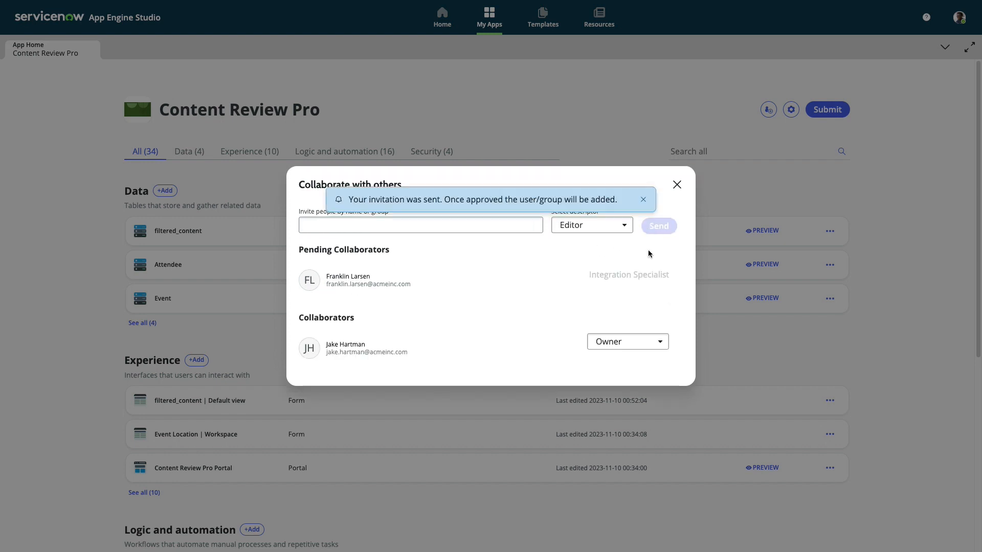
{"action": "mouse_move", "coordinate": [645, 266]}
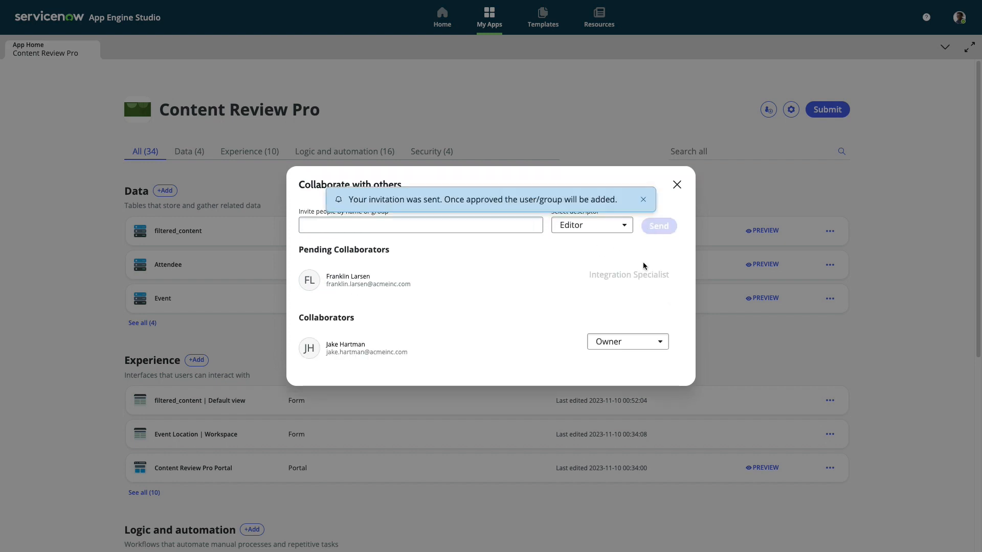
{"action": "mouse_move", "coordinate": [648, 261]}
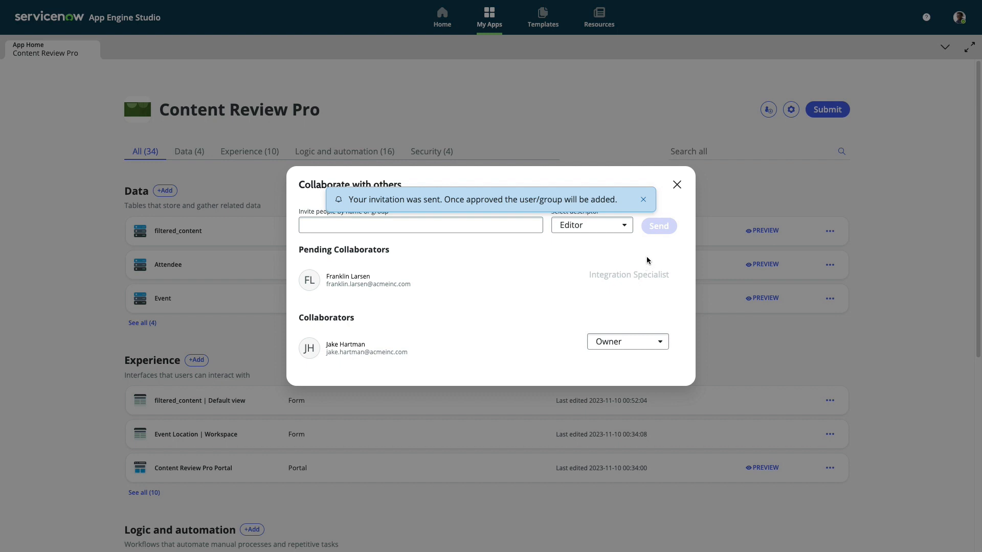
{"action": "left_click", "coordinate": [675, 184]}
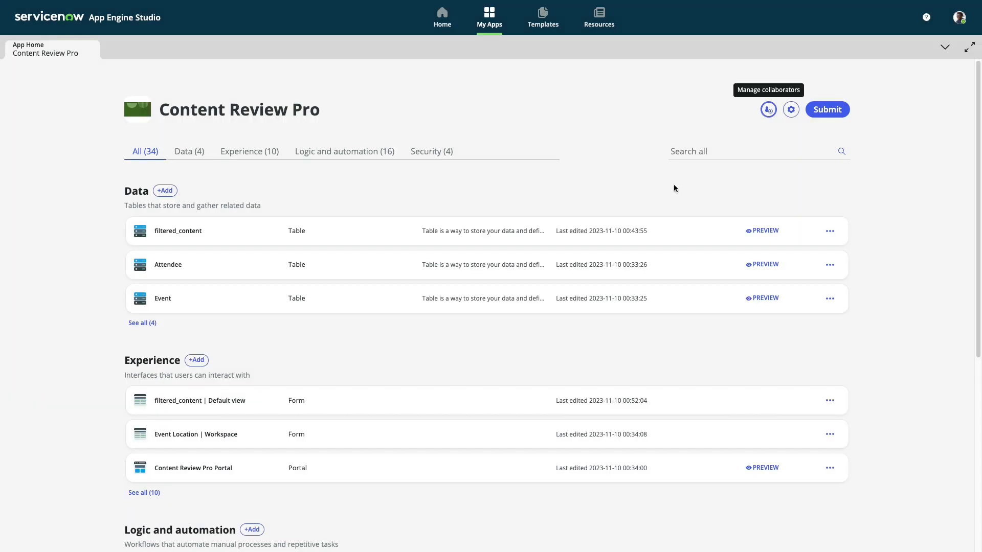
{"action": "mouse_move", "coordinate": [826, 110]}
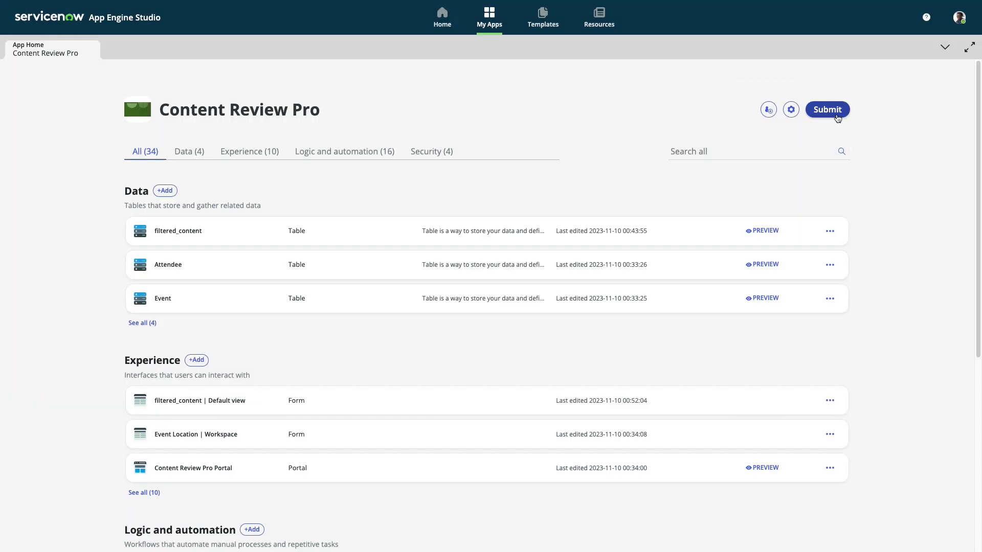
Step: Submit version 1.0.7 with the release note 'We now allow for content approval flows!'
{"action": "left_click", "coordinate": [826, 109]}
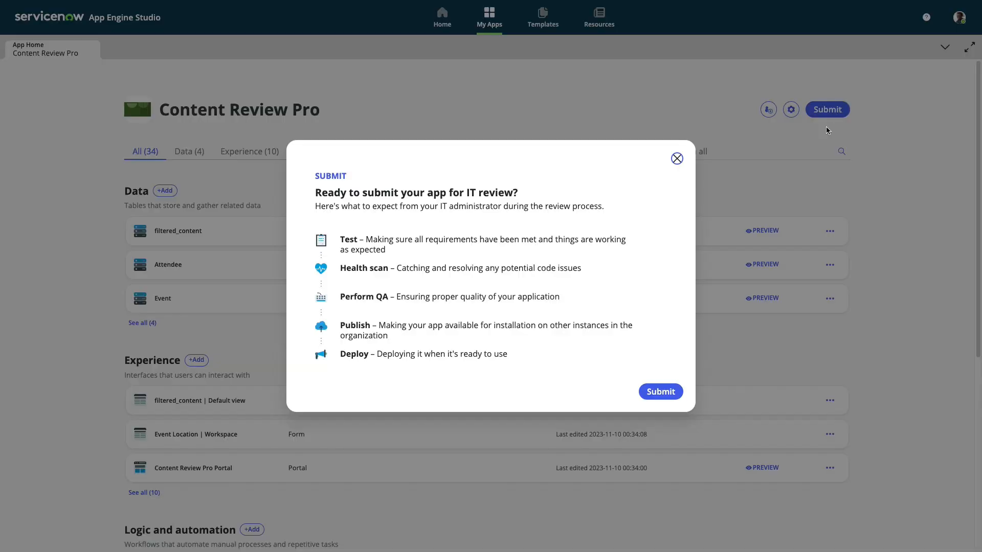
{"action": "left_click", "coordinate": [659, 392]}
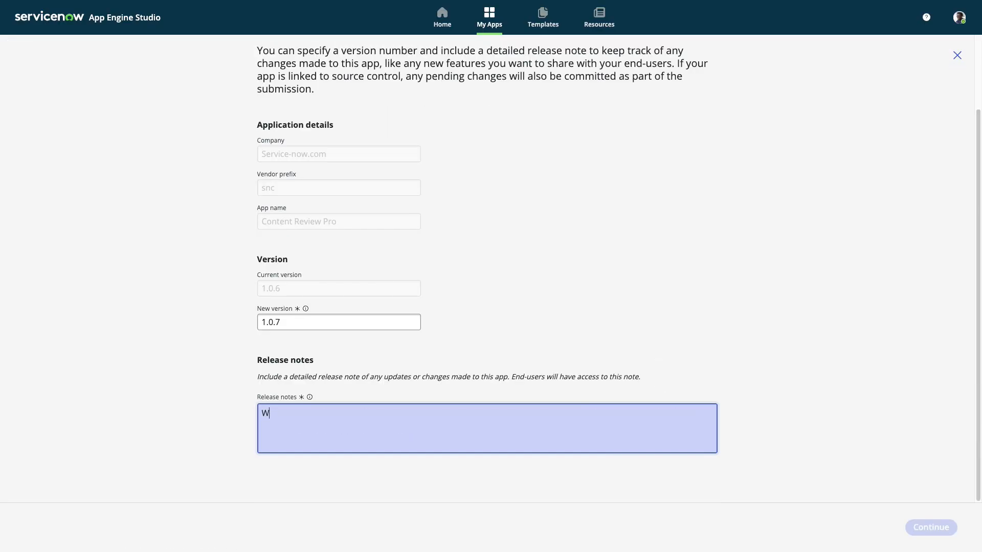
{"action": "type", "text": "e now allow for content approval flows!"}
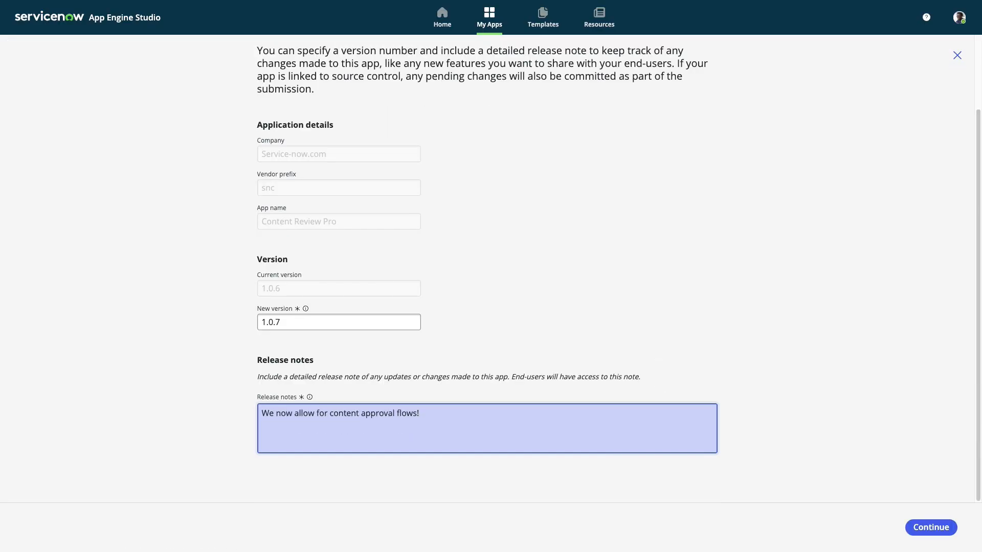
{"action": "left_click", "coordinate": [929, 528]}
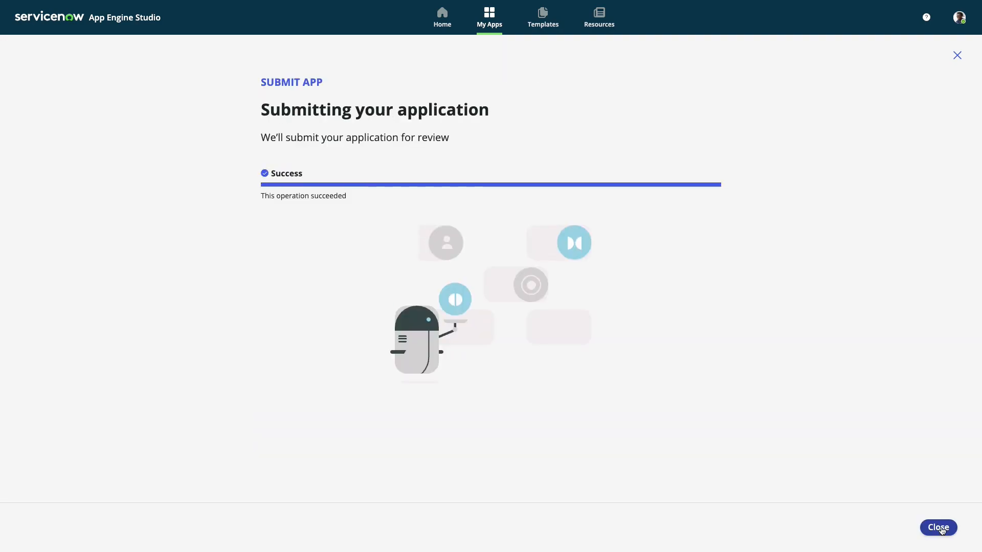
{"action": "left_click", "coordinate": [937, 527]}
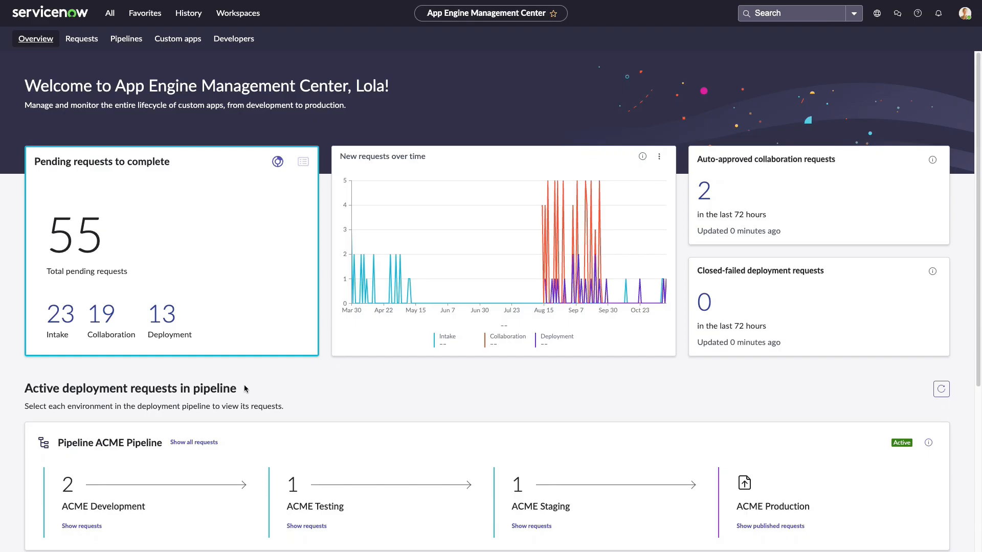
{"action": "mouse_move", "coordinate": [81, 530]}
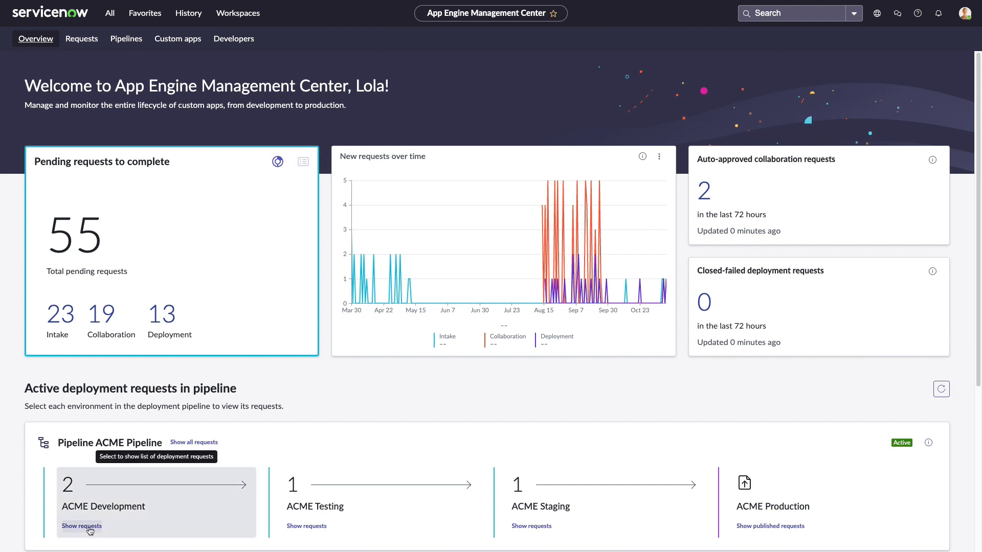
Step: Review deployment request DEP0010004 under ACME Development and approve it toward ACME Testing
{"action": "left_click", "coordinate": [82, 525]}
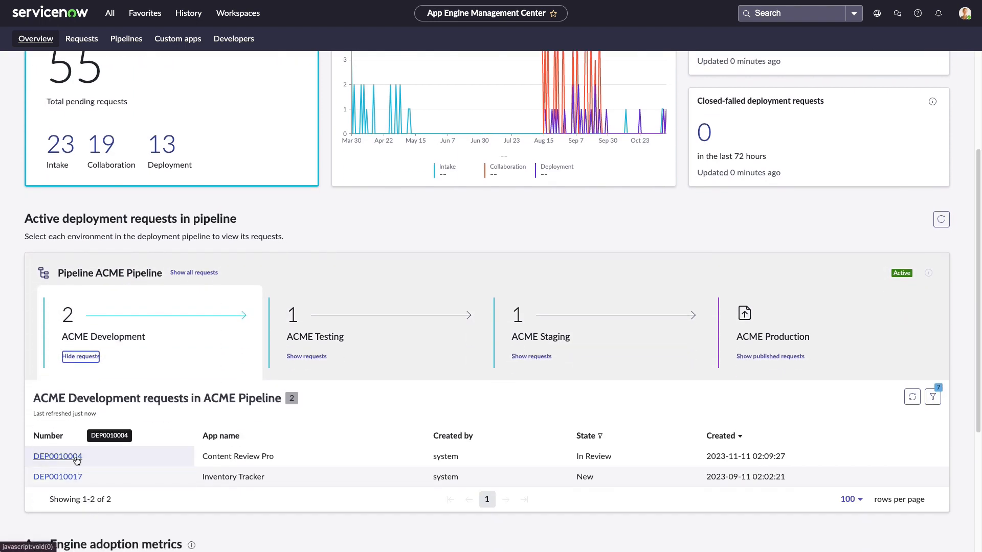
{"action": "left_click", "coordinate": [57, 456]}
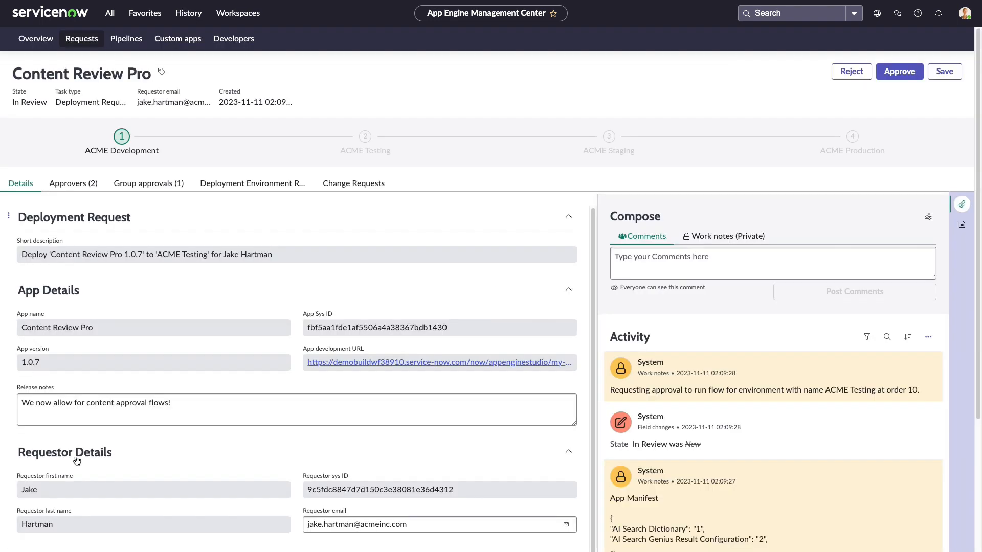
{"action": "scroll", "scroll_direction": "down", "scroll_amount": 3}
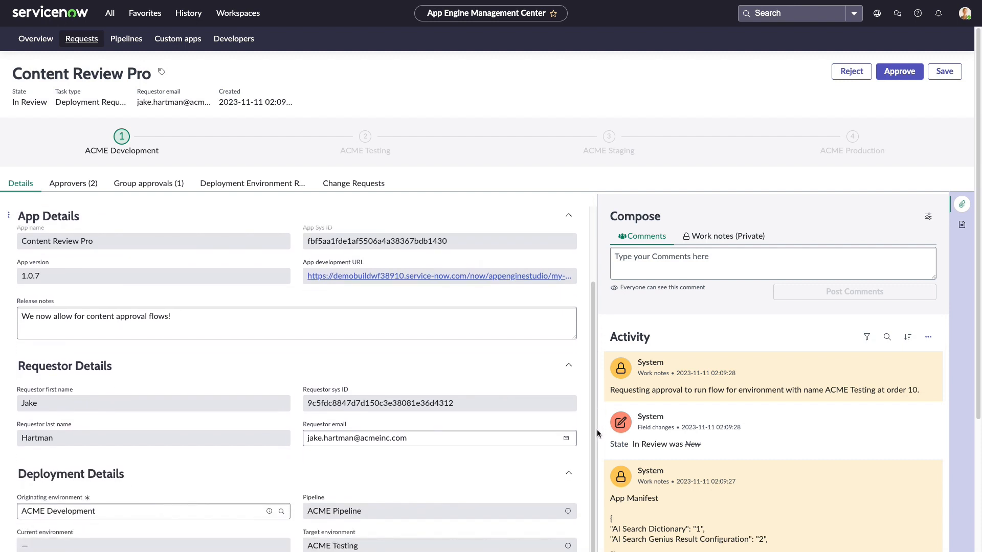
{"action": "scroll", "scroll_direction": "down", "scroll_amount": 3}
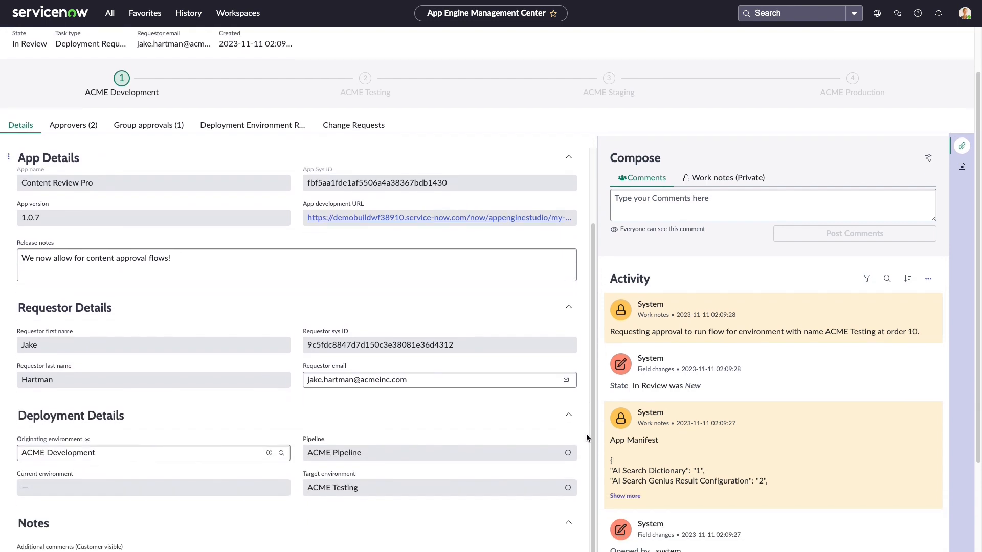
{"action": "scroll", "scroll_direction": "up", "scroll_amount": 3}
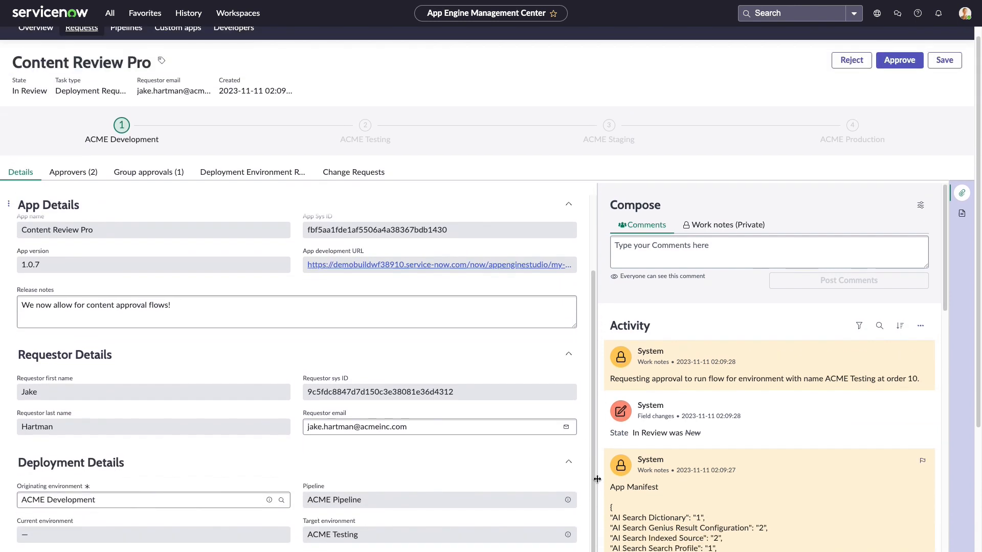
{"action": "left_click", "coordinate": [899, 60]}
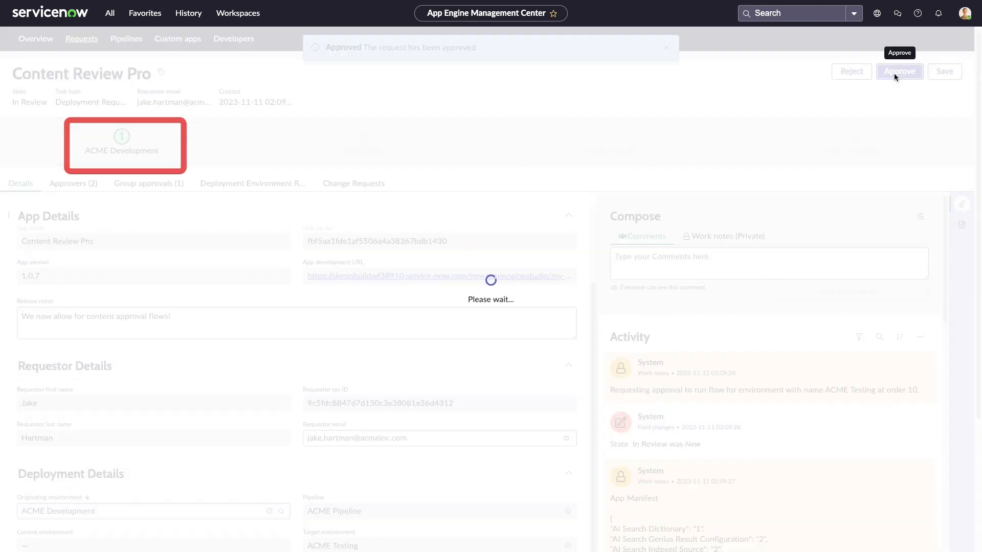
{"action": "left_click", "coordinate": [898, 70]}
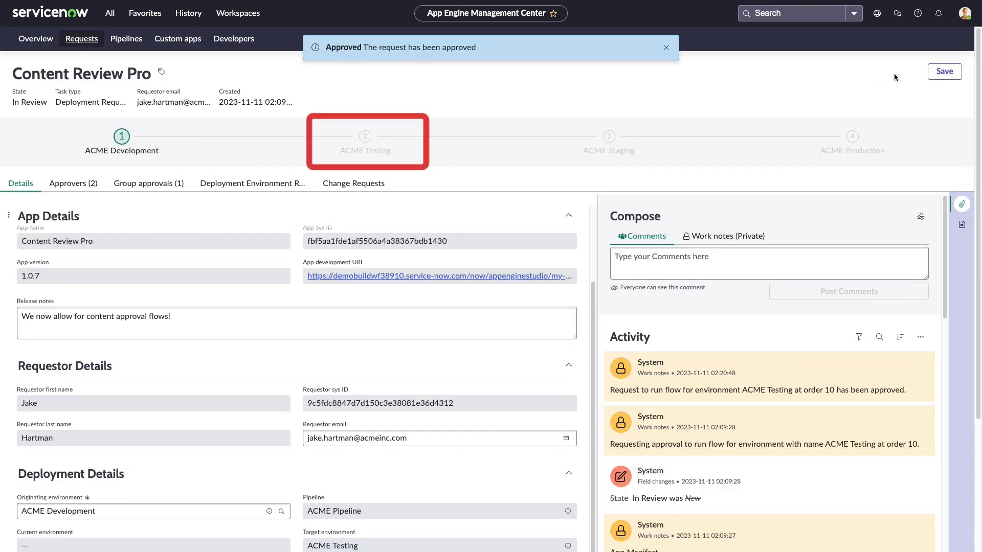
Step: Review DEP0010004's ACME Testing results note and approve it toward ACME Staging
{"action": "left_click", "coordinate": [35, 38]}
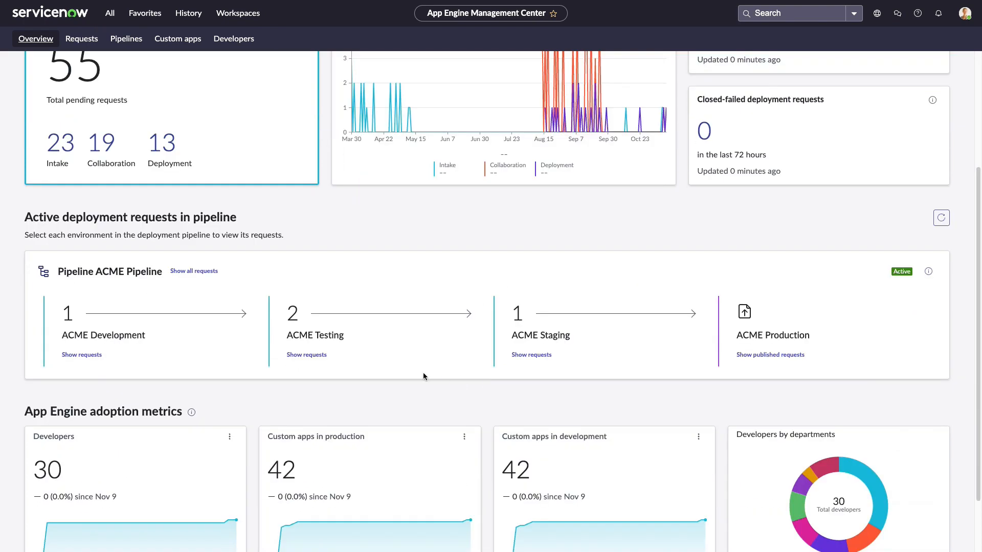
{"action": "left_click", "coordinate": [305, 355]}
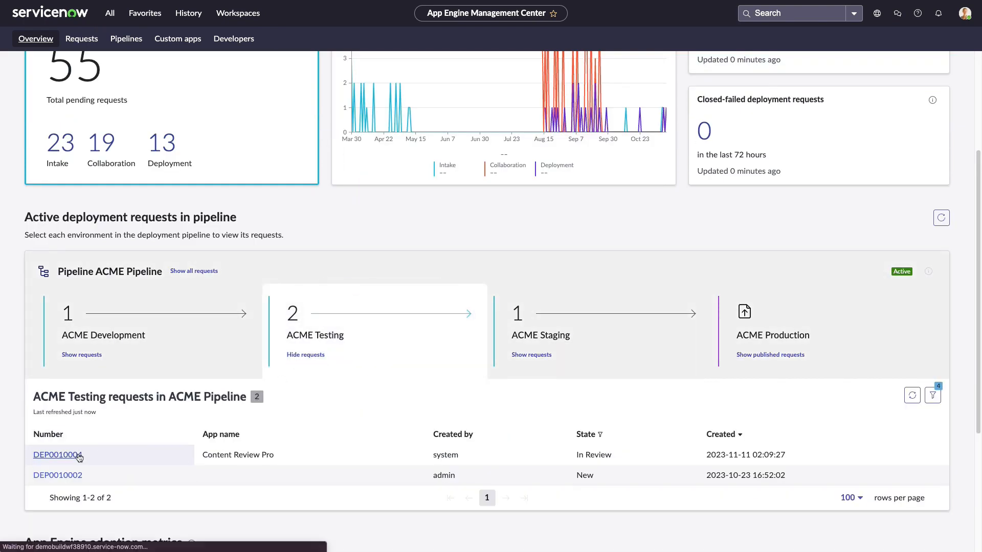
{"action": "left_click", "coordinate": [56, 454]}
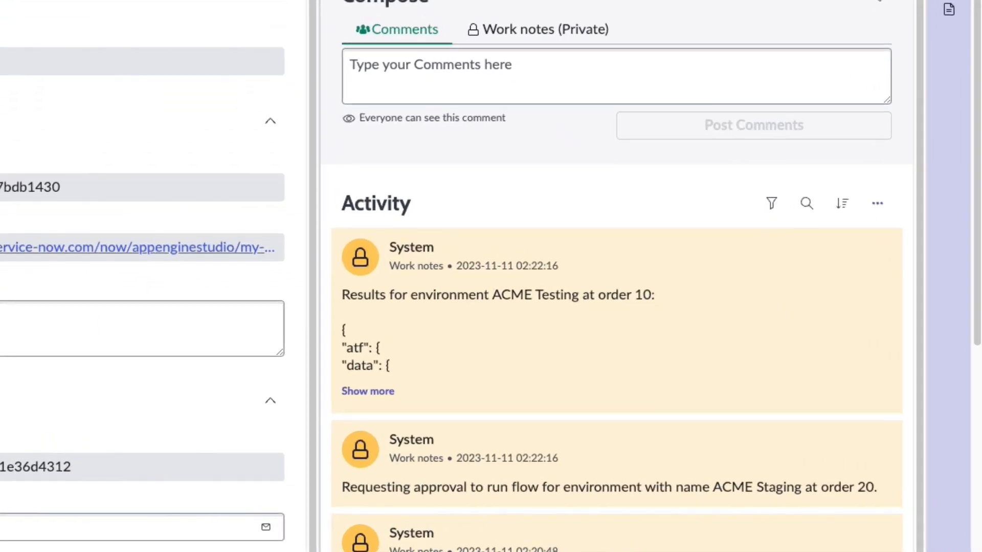
{"action": "left_click", "coordinate": [367, 391]}
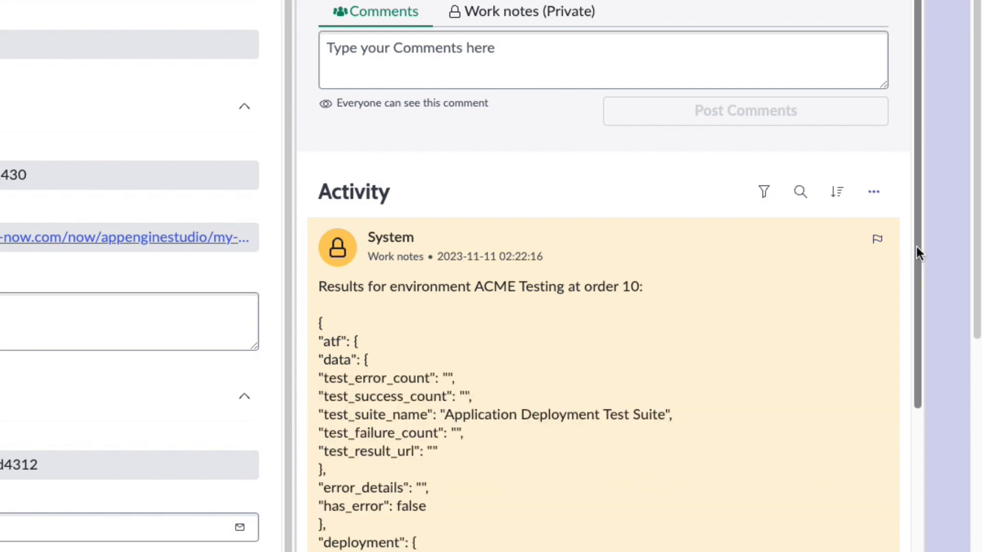
{"action": "scroll", "scroll_direction": "down", "scroll_amount": 3}
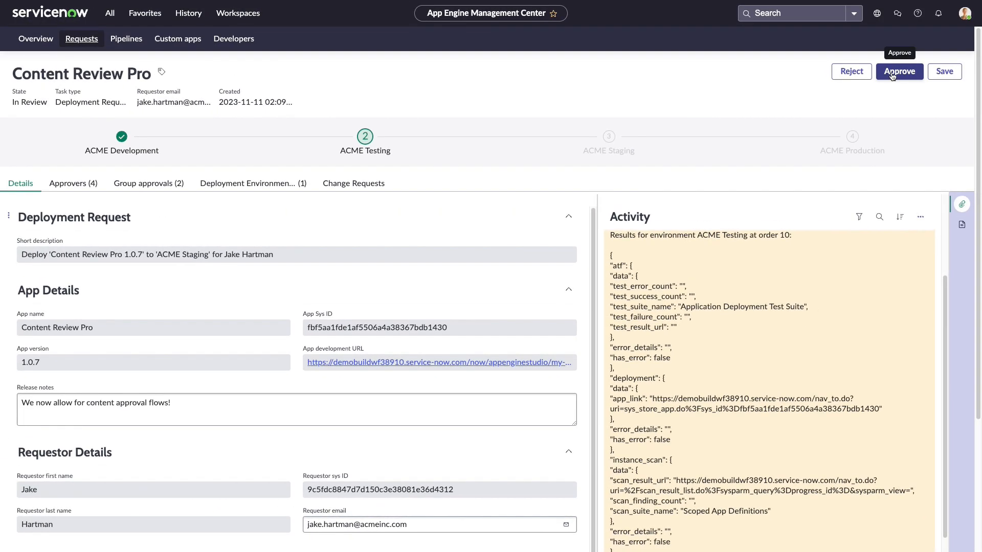
{"action": "left_click", "coordinate": [899, 71]}
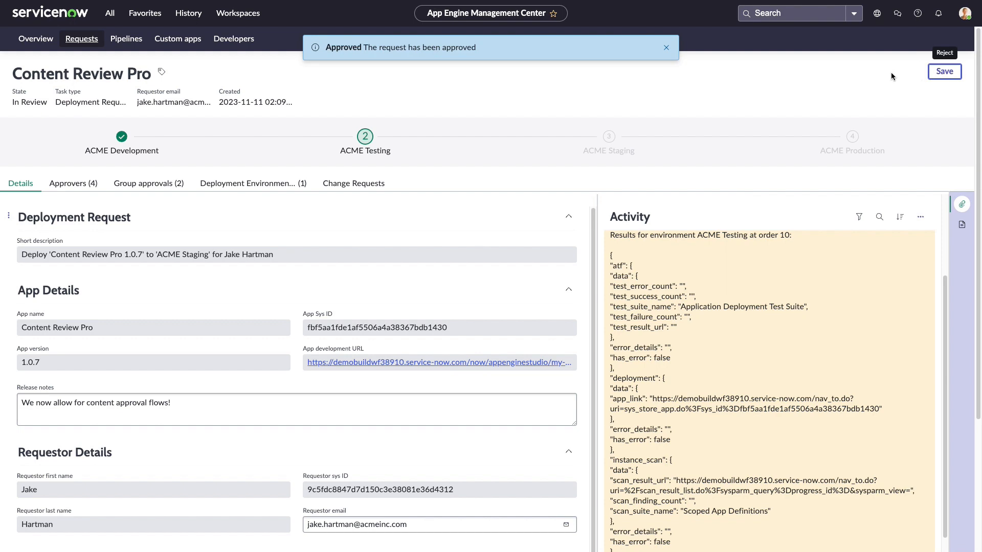
{"action": "left_click", "coordinate": [851, 71]}
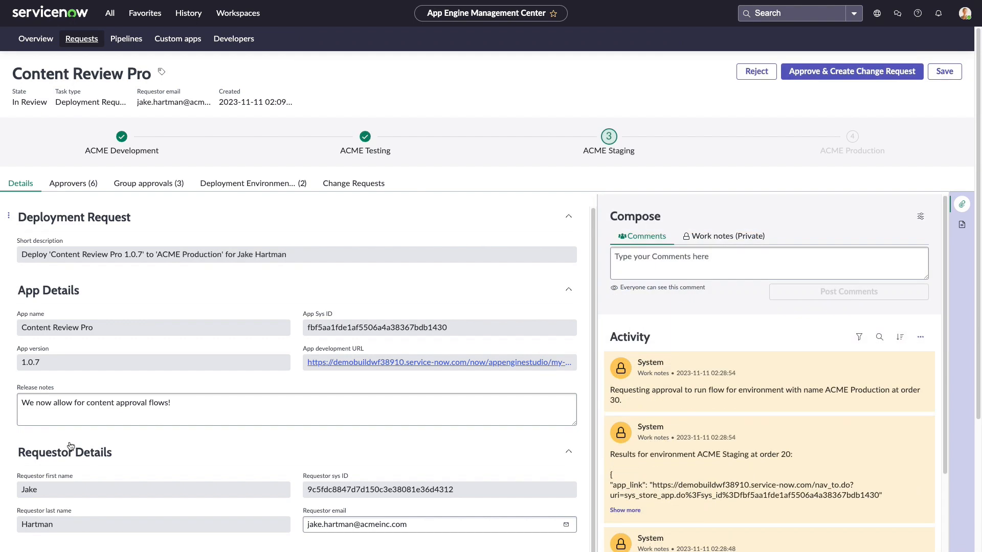
Step: Approve staging to create change request CHG0030013, move it to Assess, and begin picking its planned start date
{"action": "left_click", "coordinate": [849, 70]}
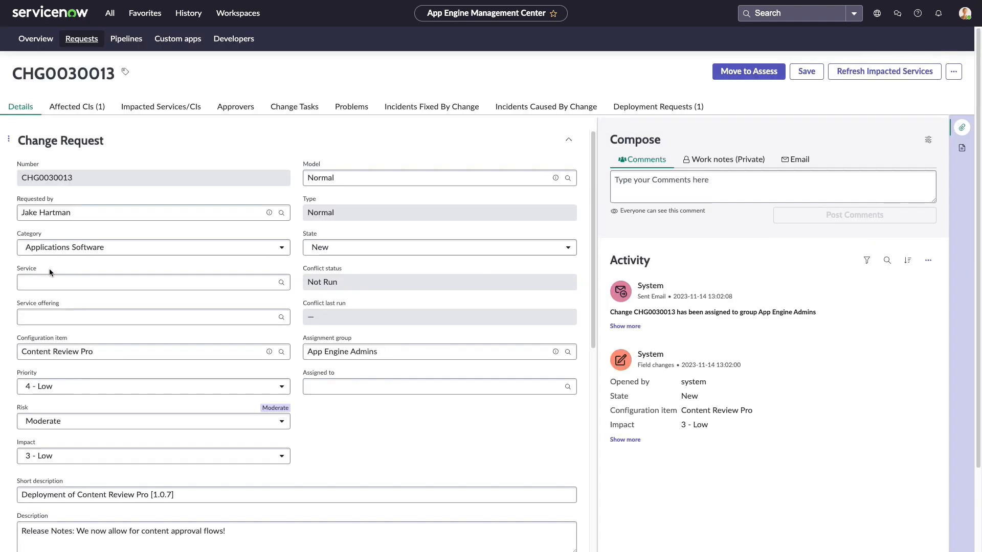
{"action": "left_click", "coordinate": [747, 72]}
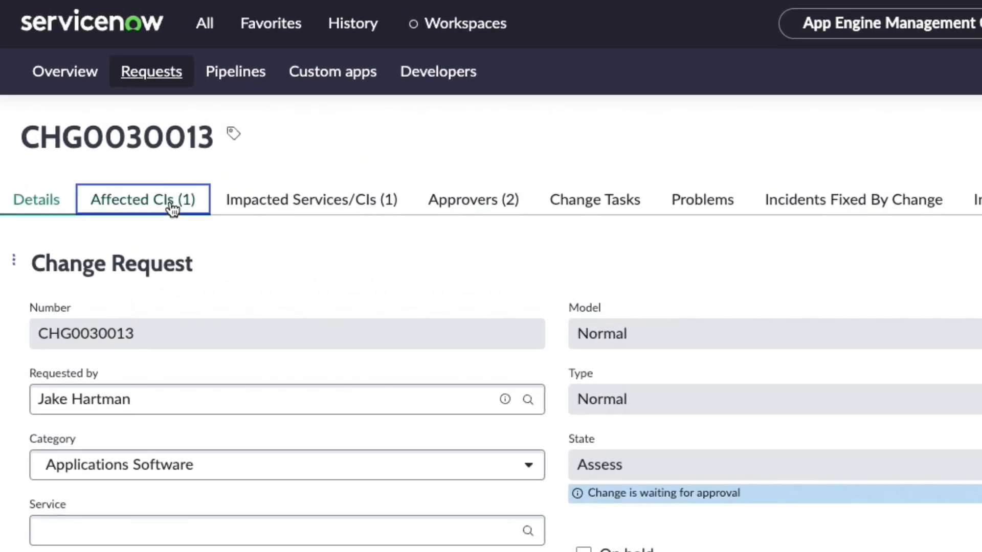
{"action": "left_click", "coordinate": [142, 200]}
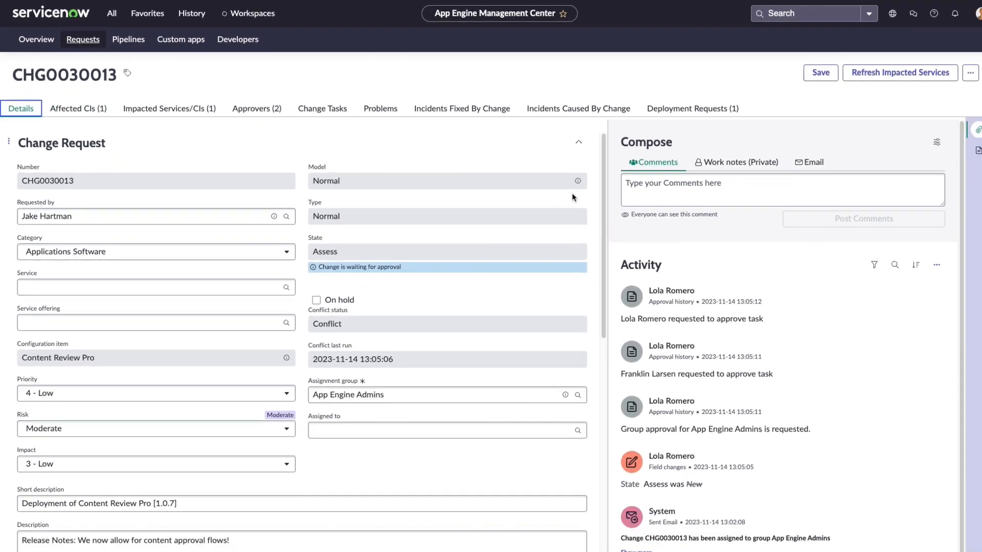
{"action": "scroll", "scroll_direction": "down", "scroll_amount": 3}
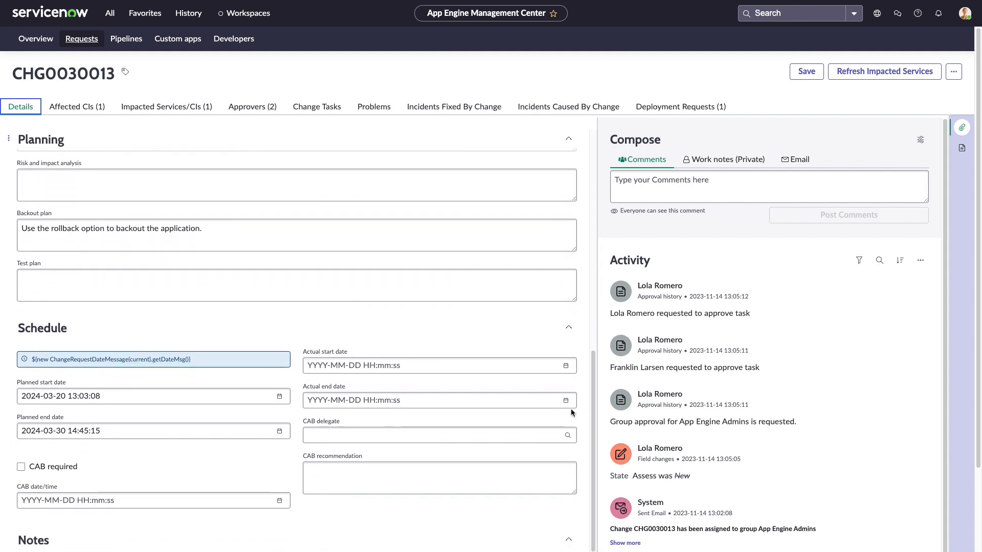
{"action": "left_click", "coordinate": [279, 396]}
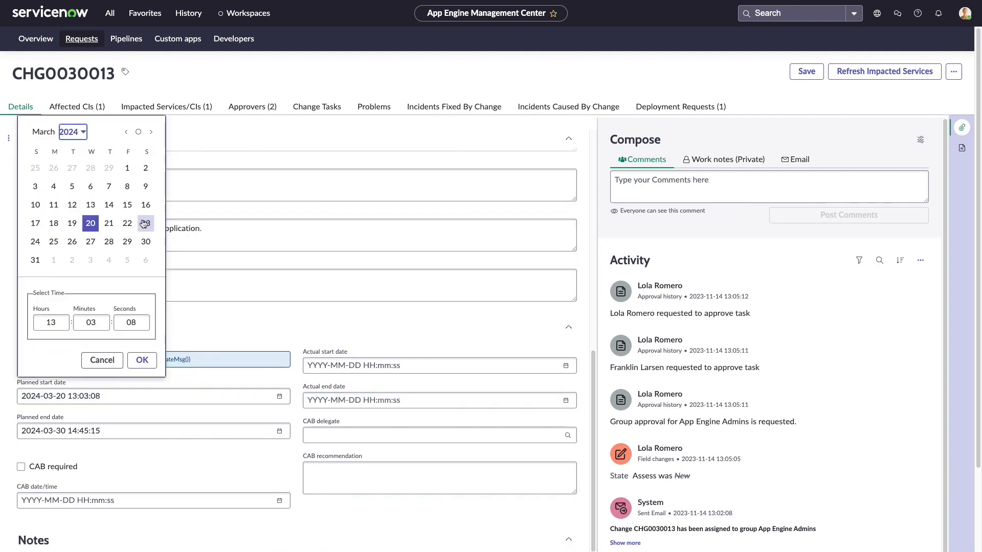